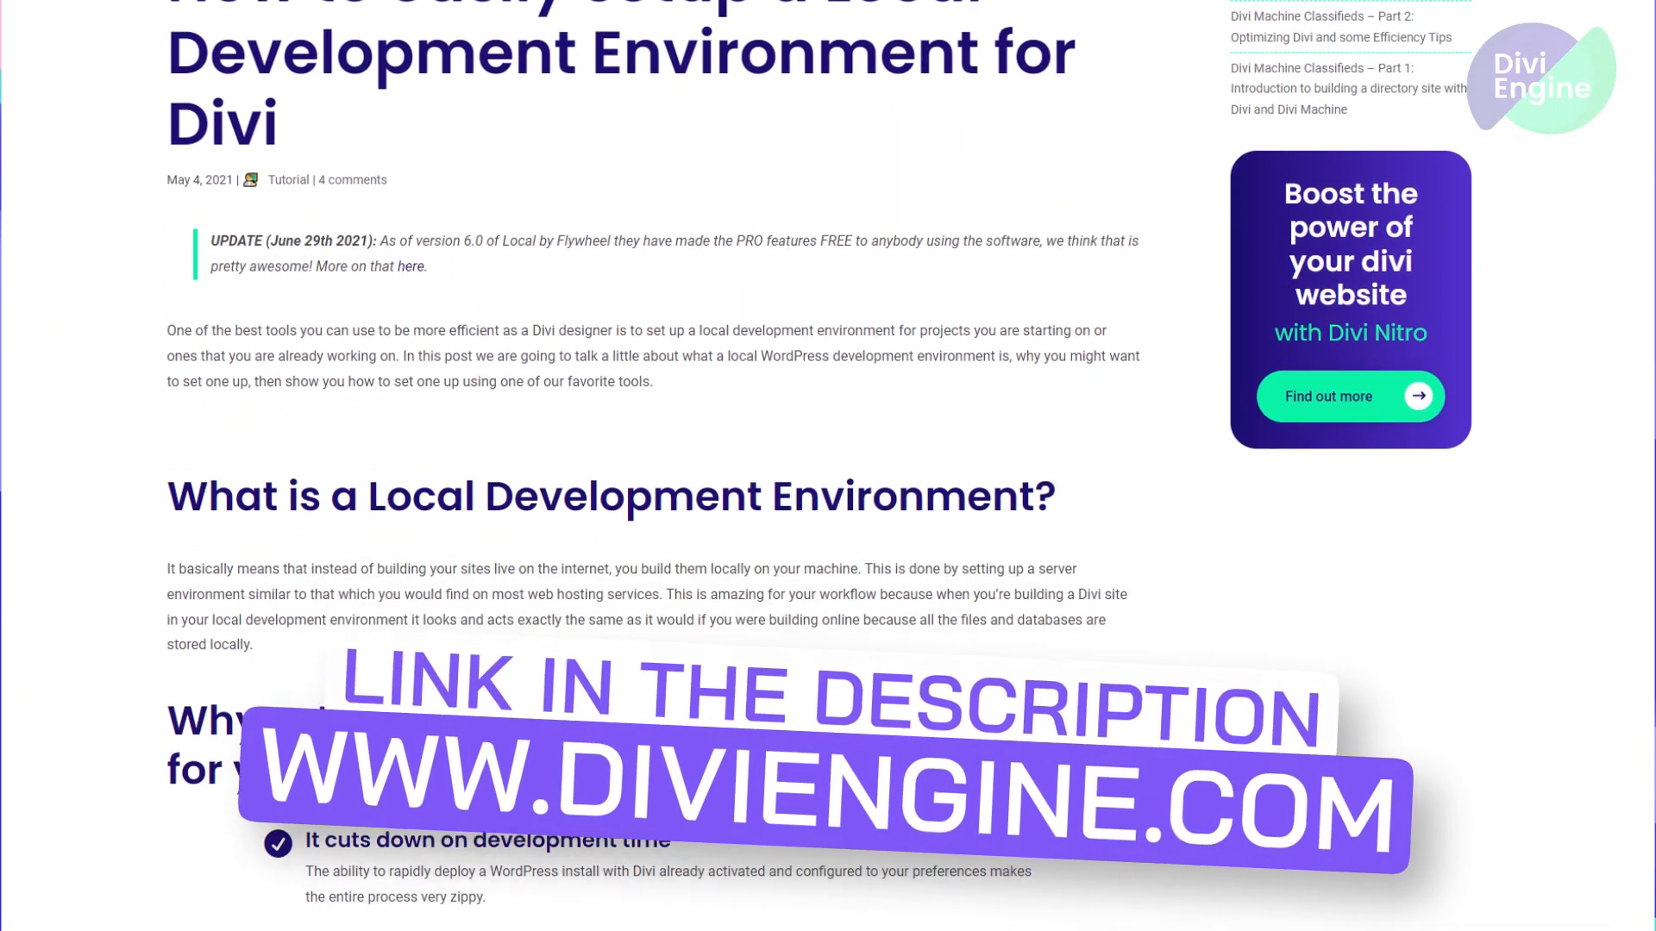
Dismiss the Create a site screen and bring up the E-Commerce with BodyCommerce site's action options
scroll(down, 3)
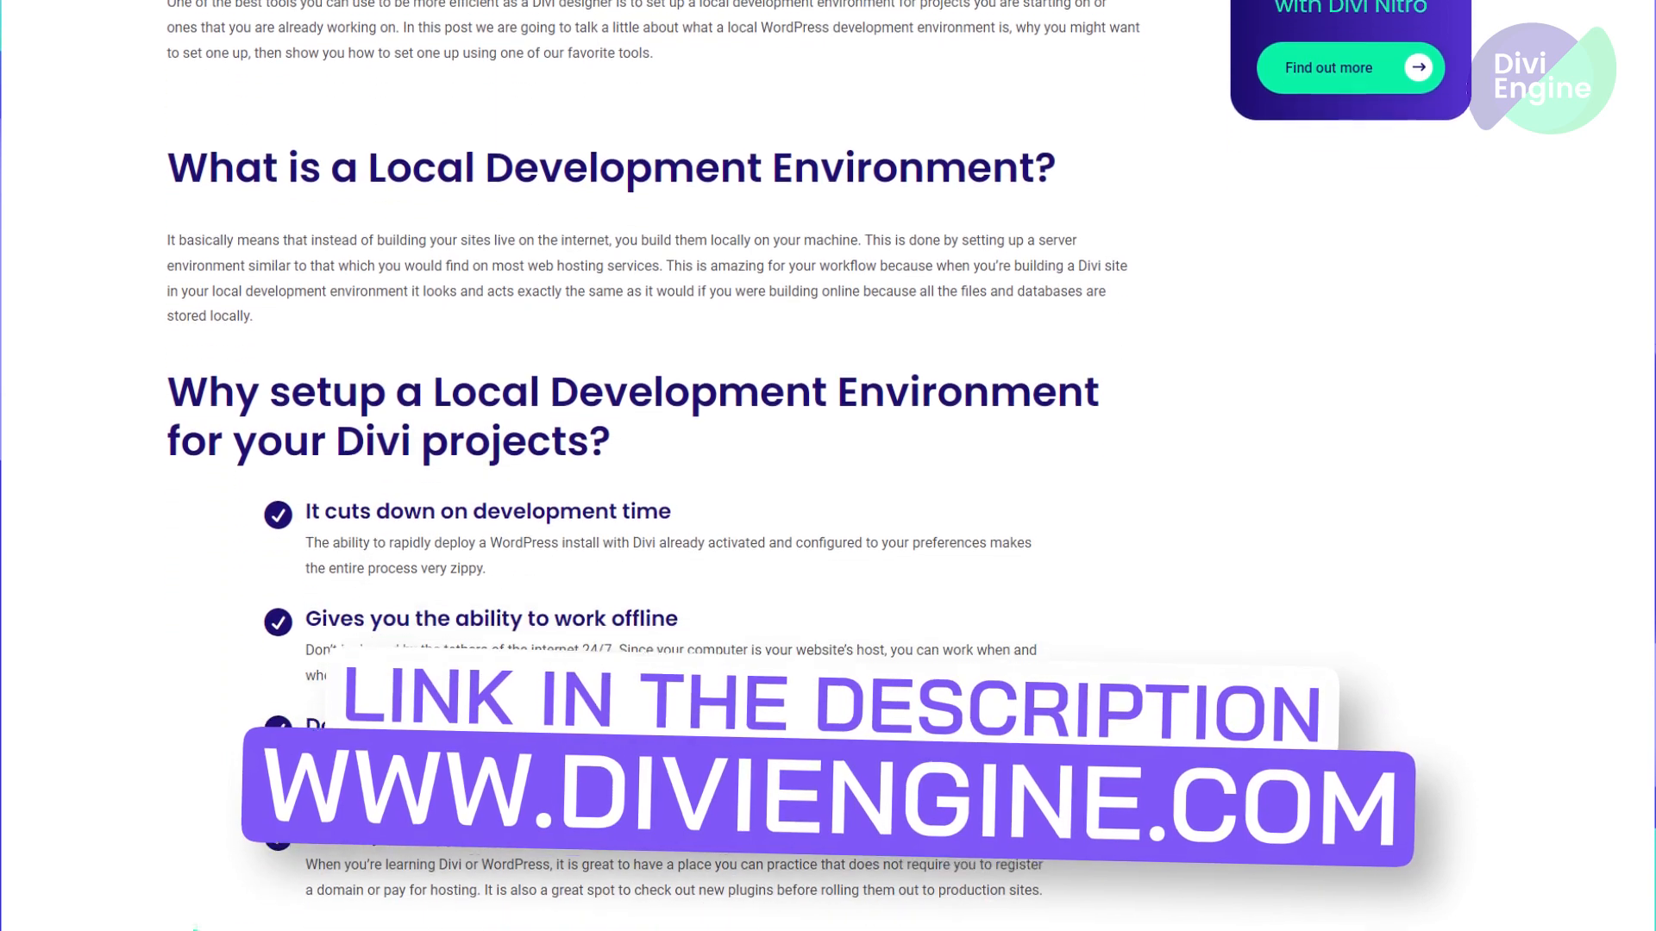
scroll(down, 3)
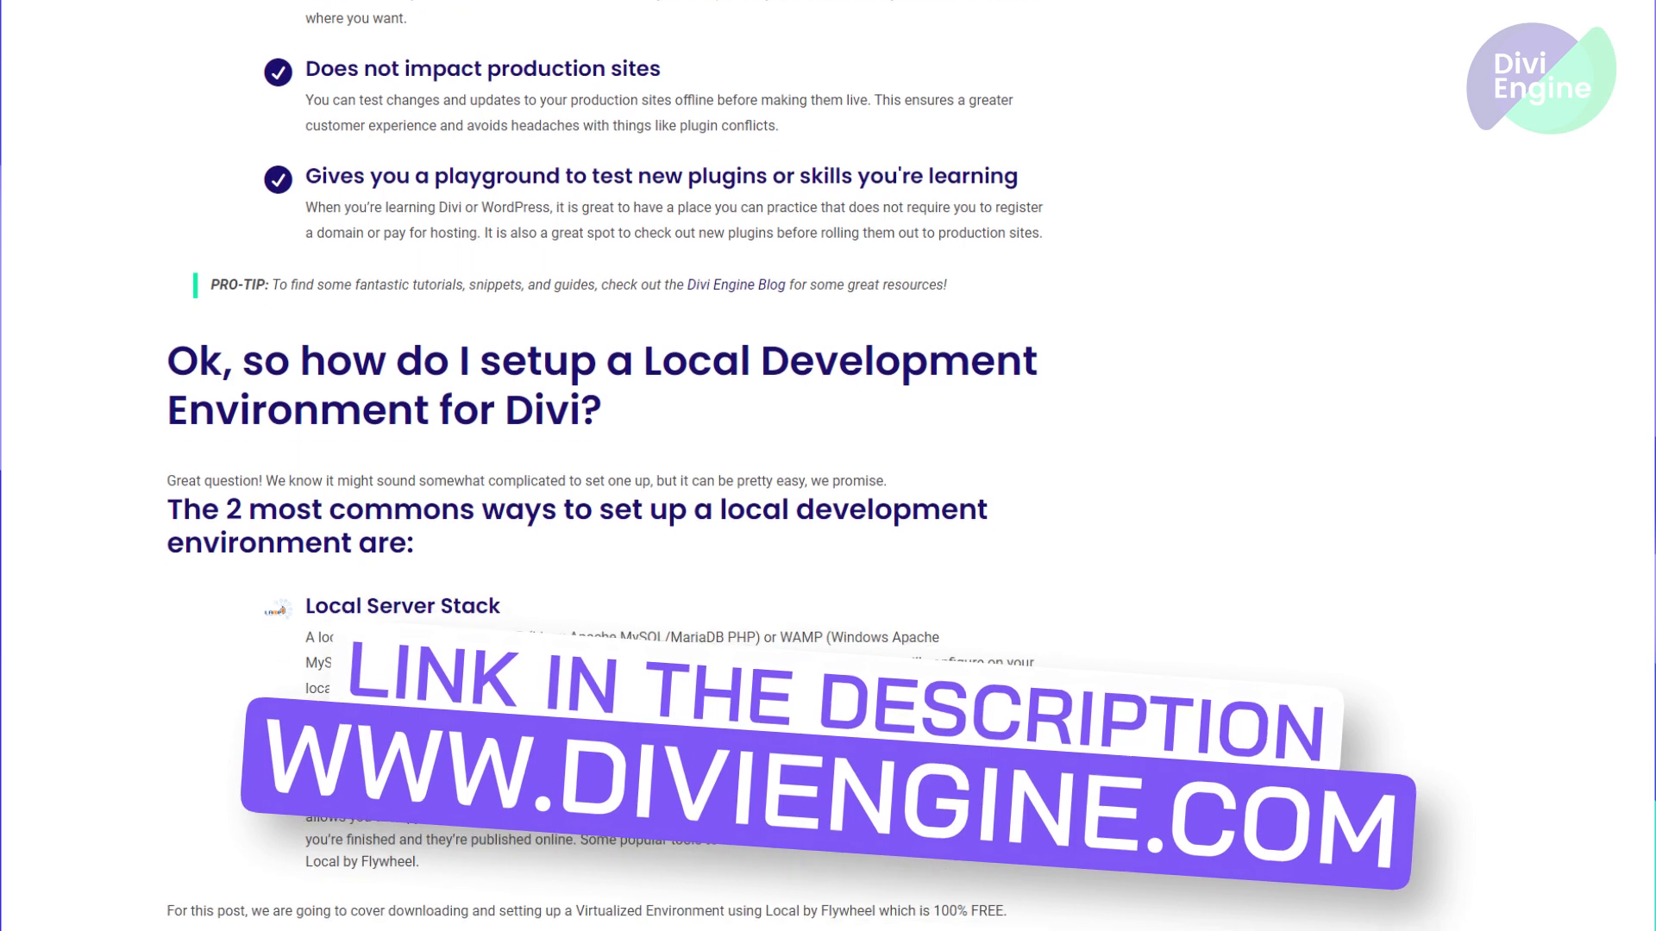
scroll(down, 3)
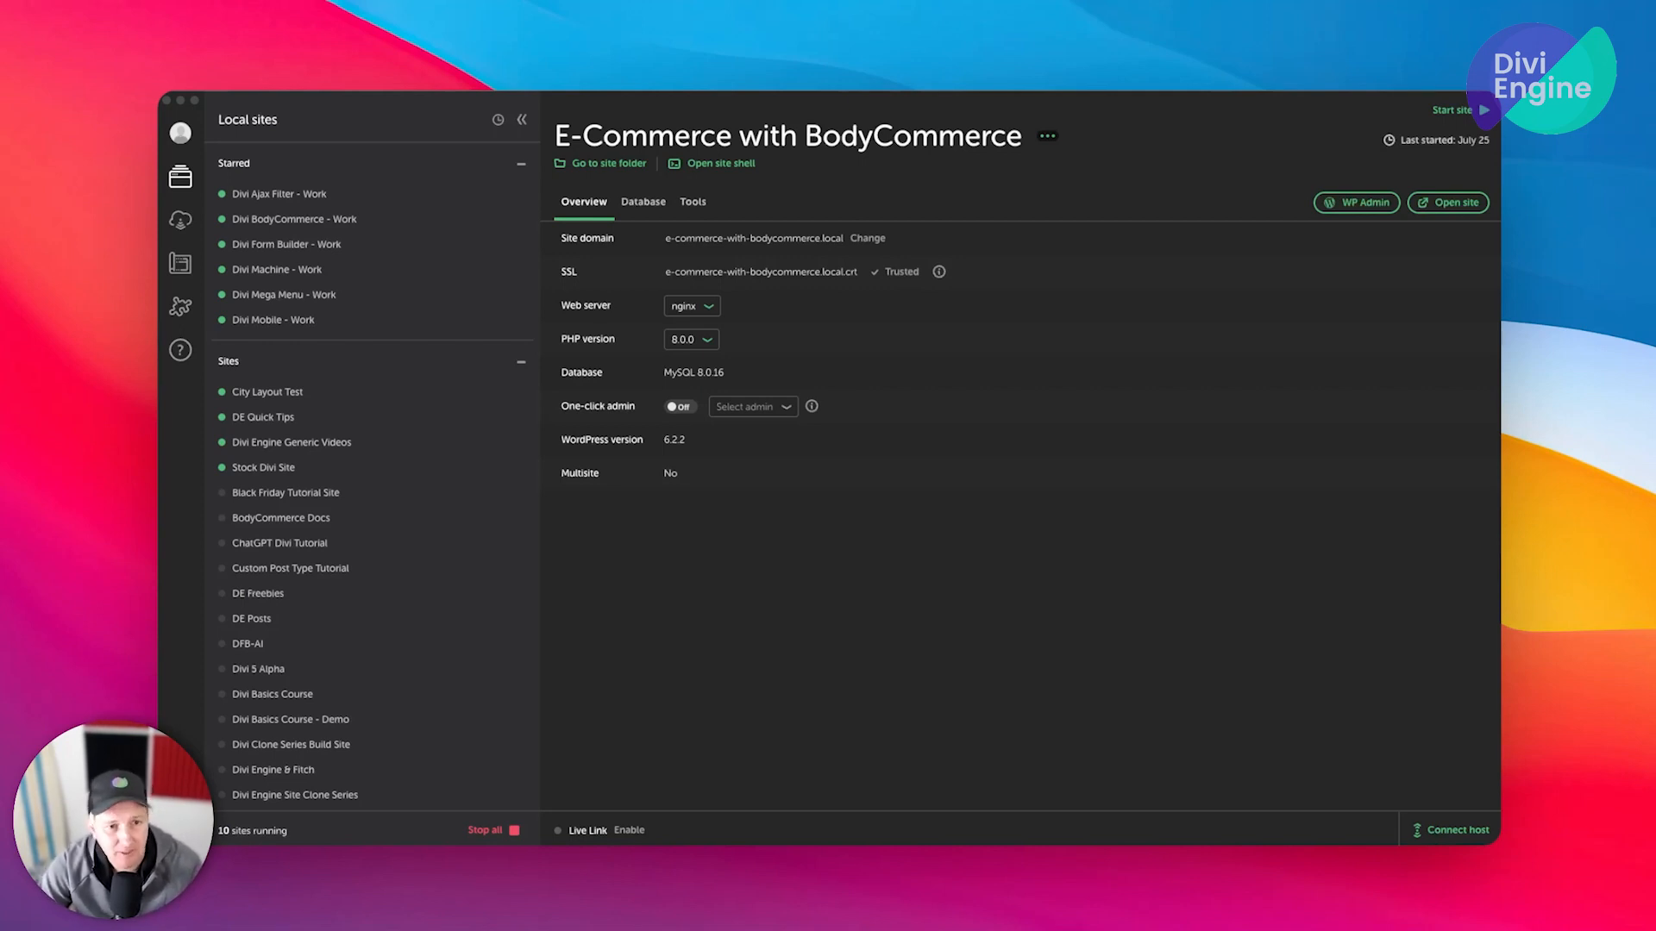
scroll(down, 3)
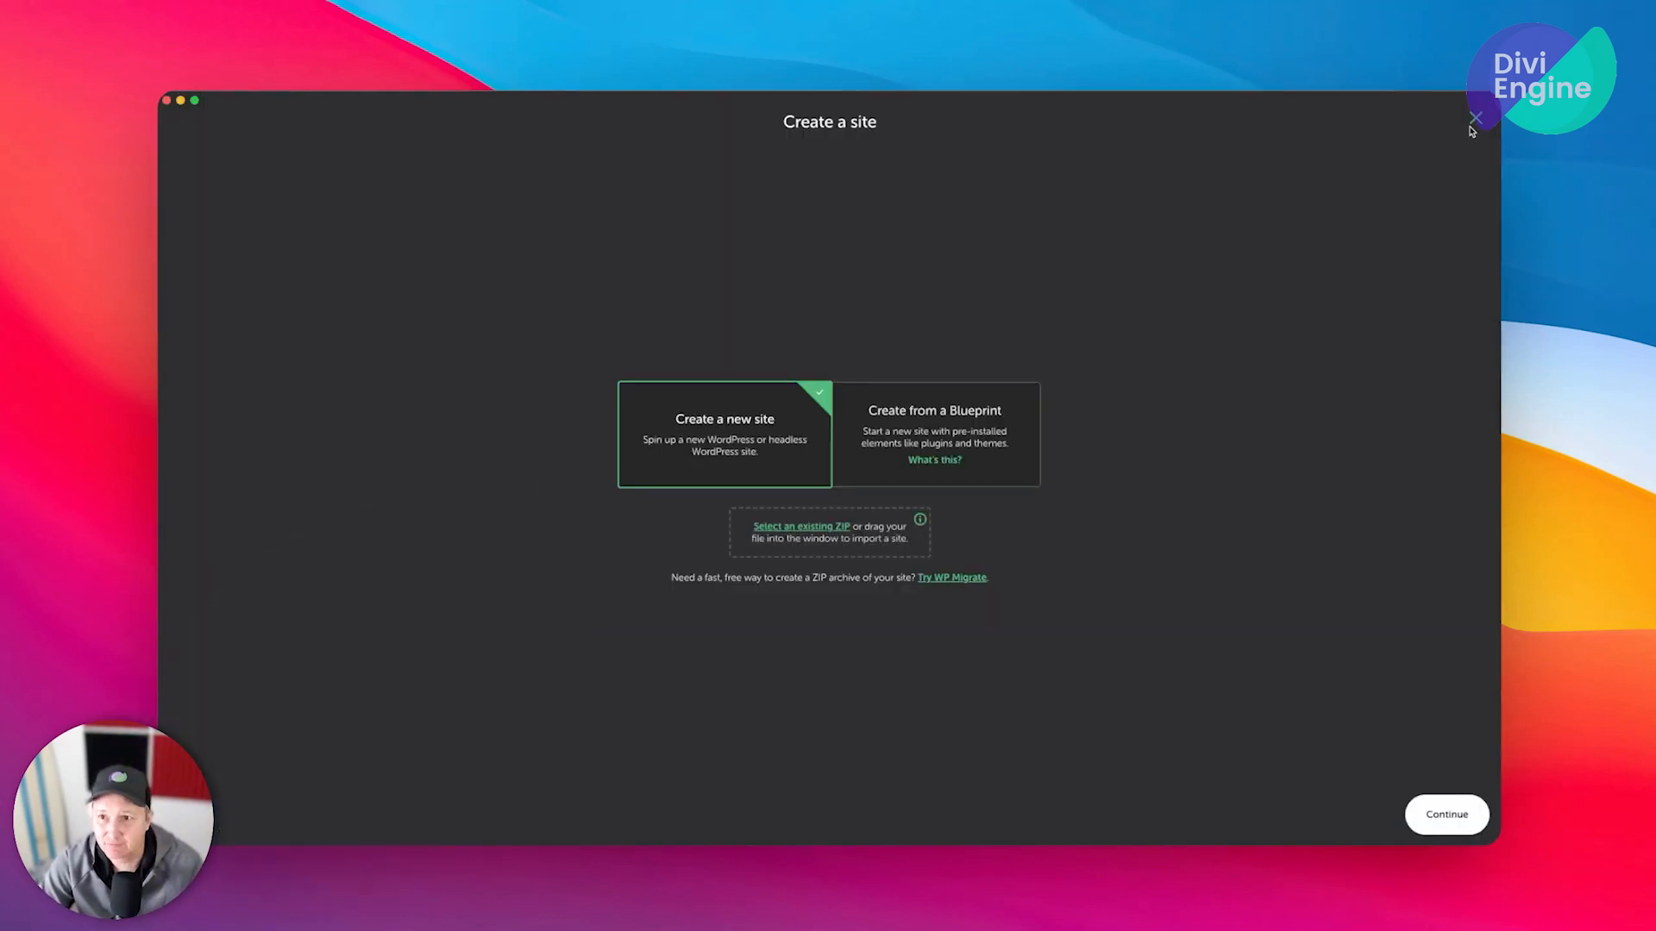
click(1474, 118)
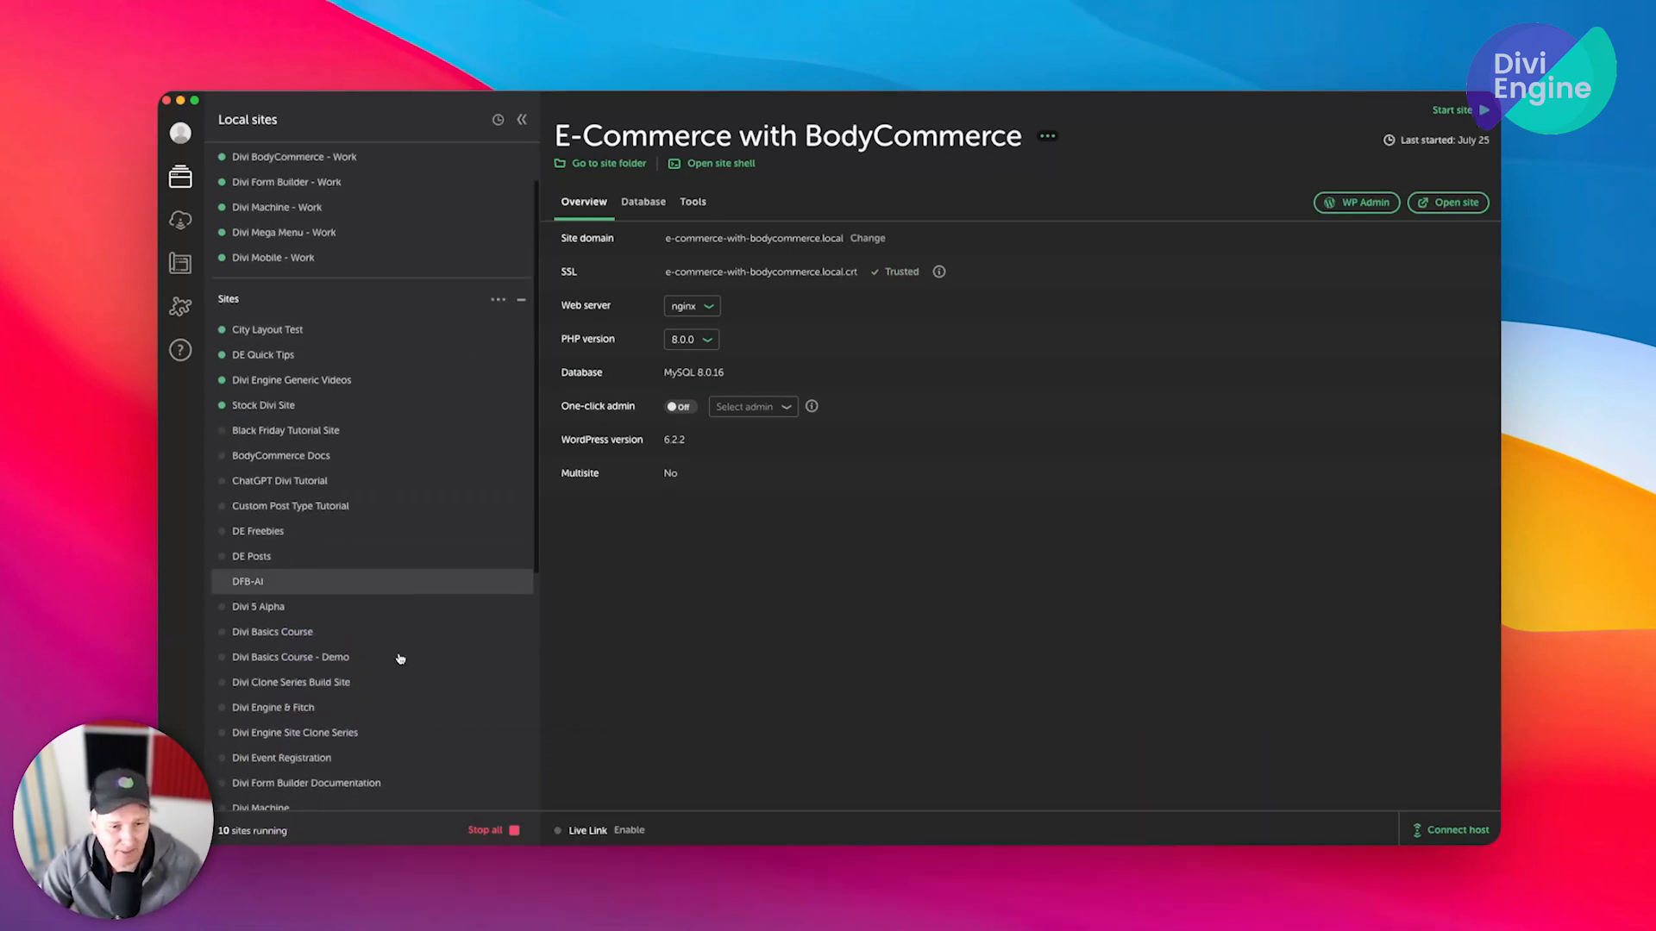
scroll(down, 3)
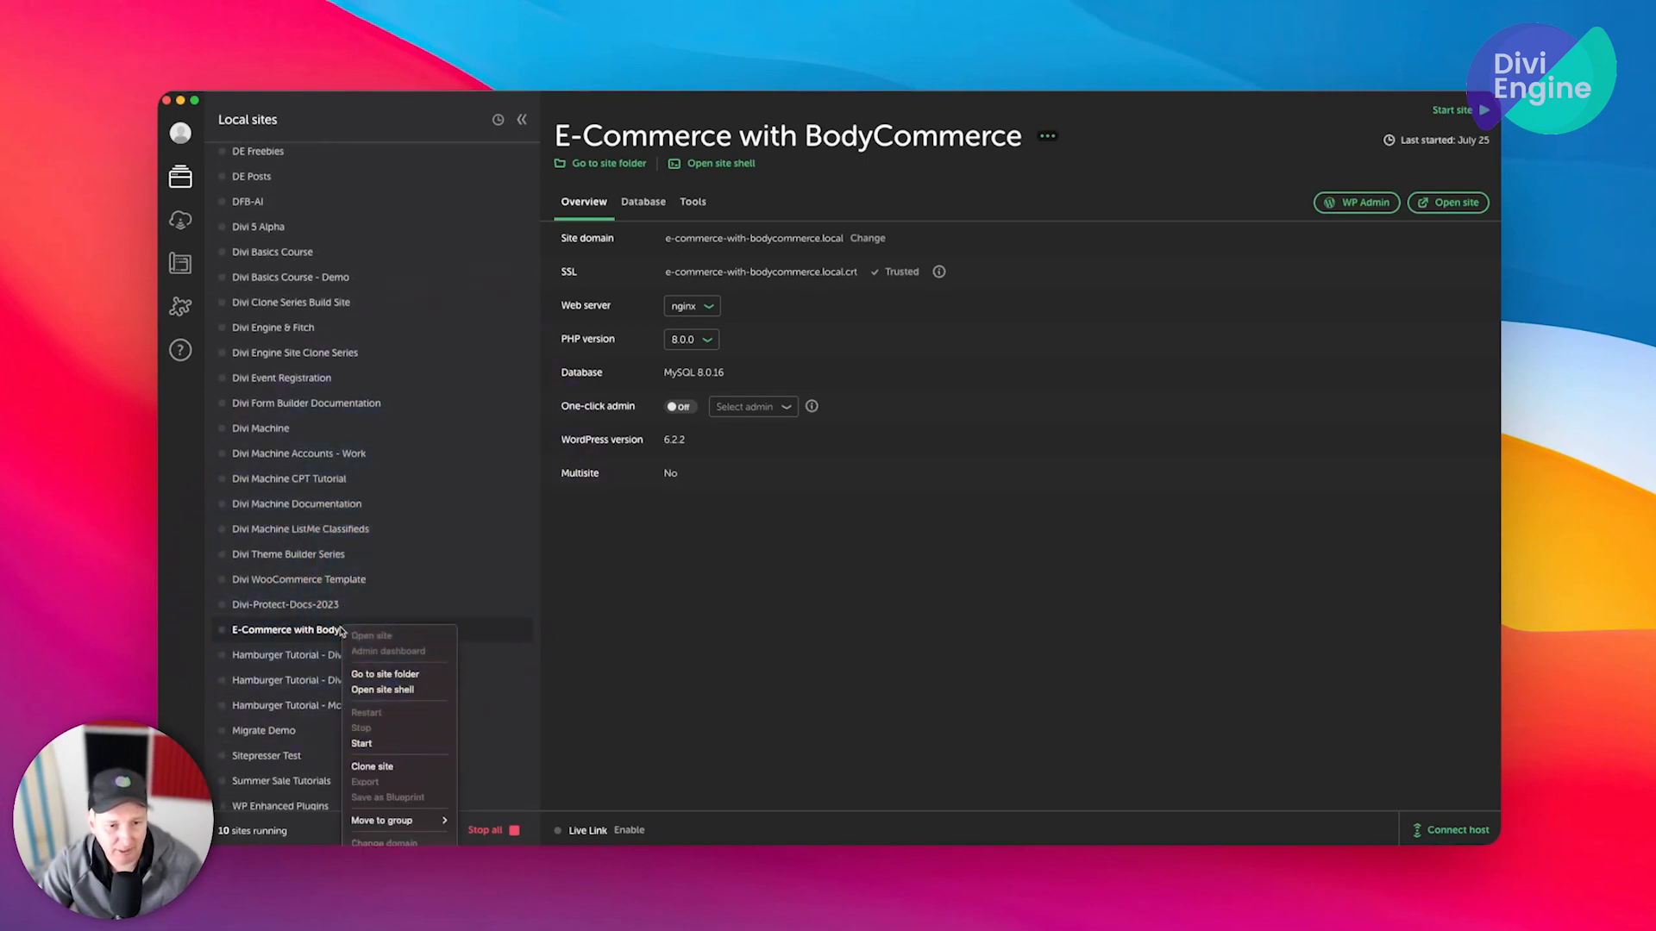
Clone the site under the new name 'Mastering eCommerce with BodyCommerce'
click(372, 765)
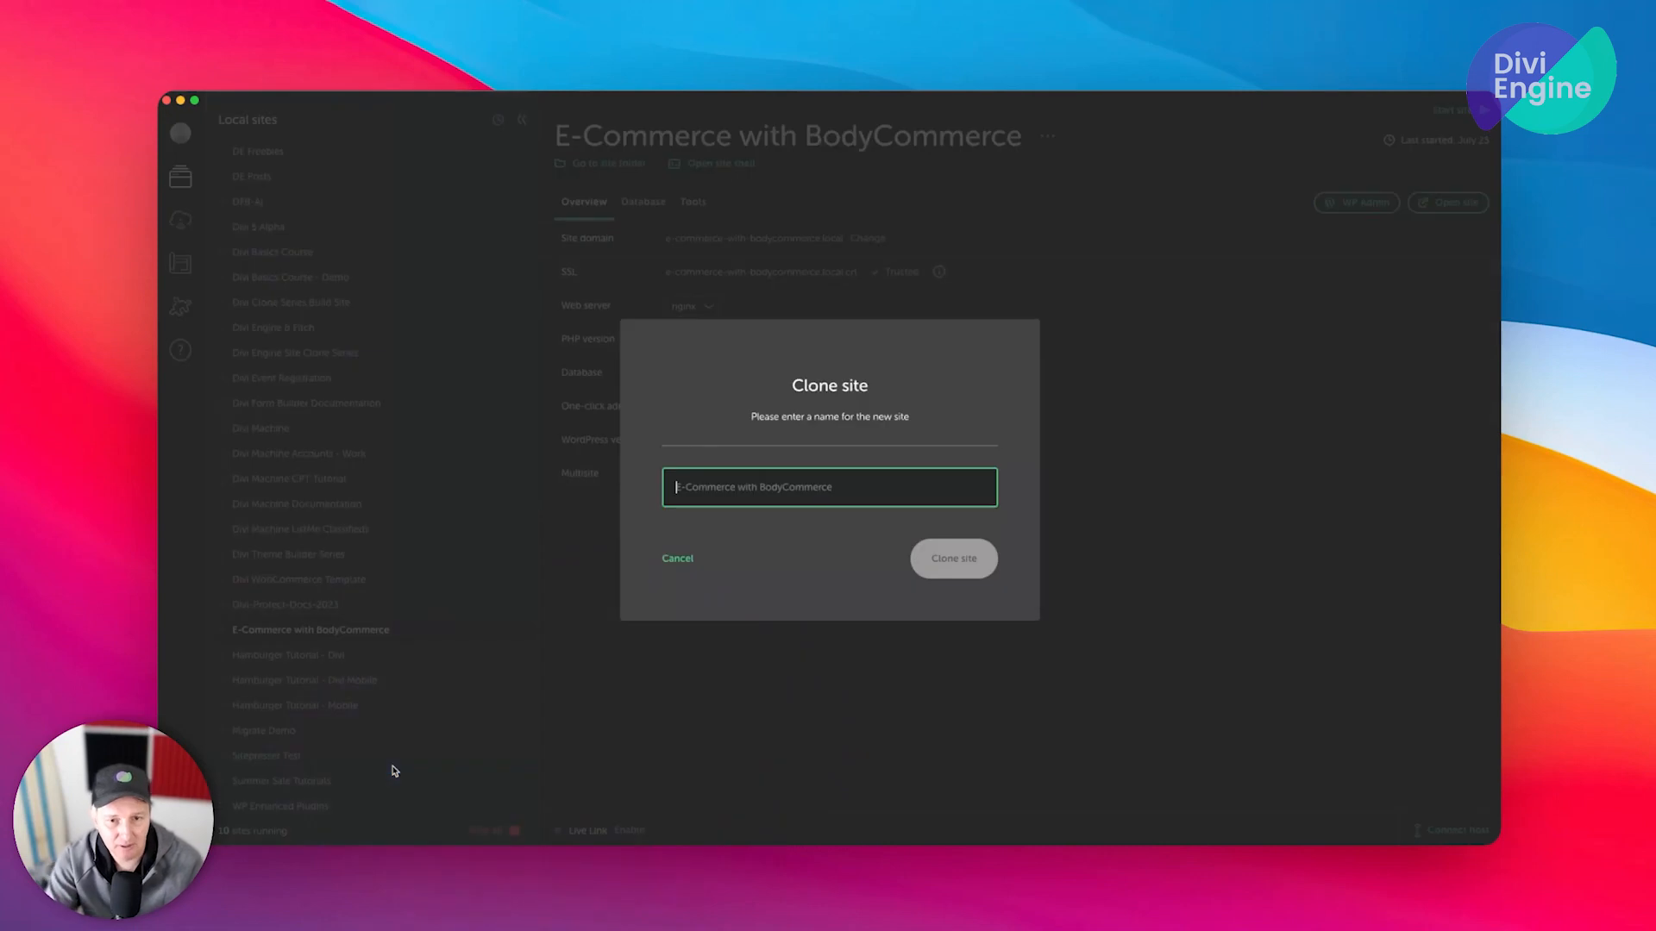
text(Mastering)
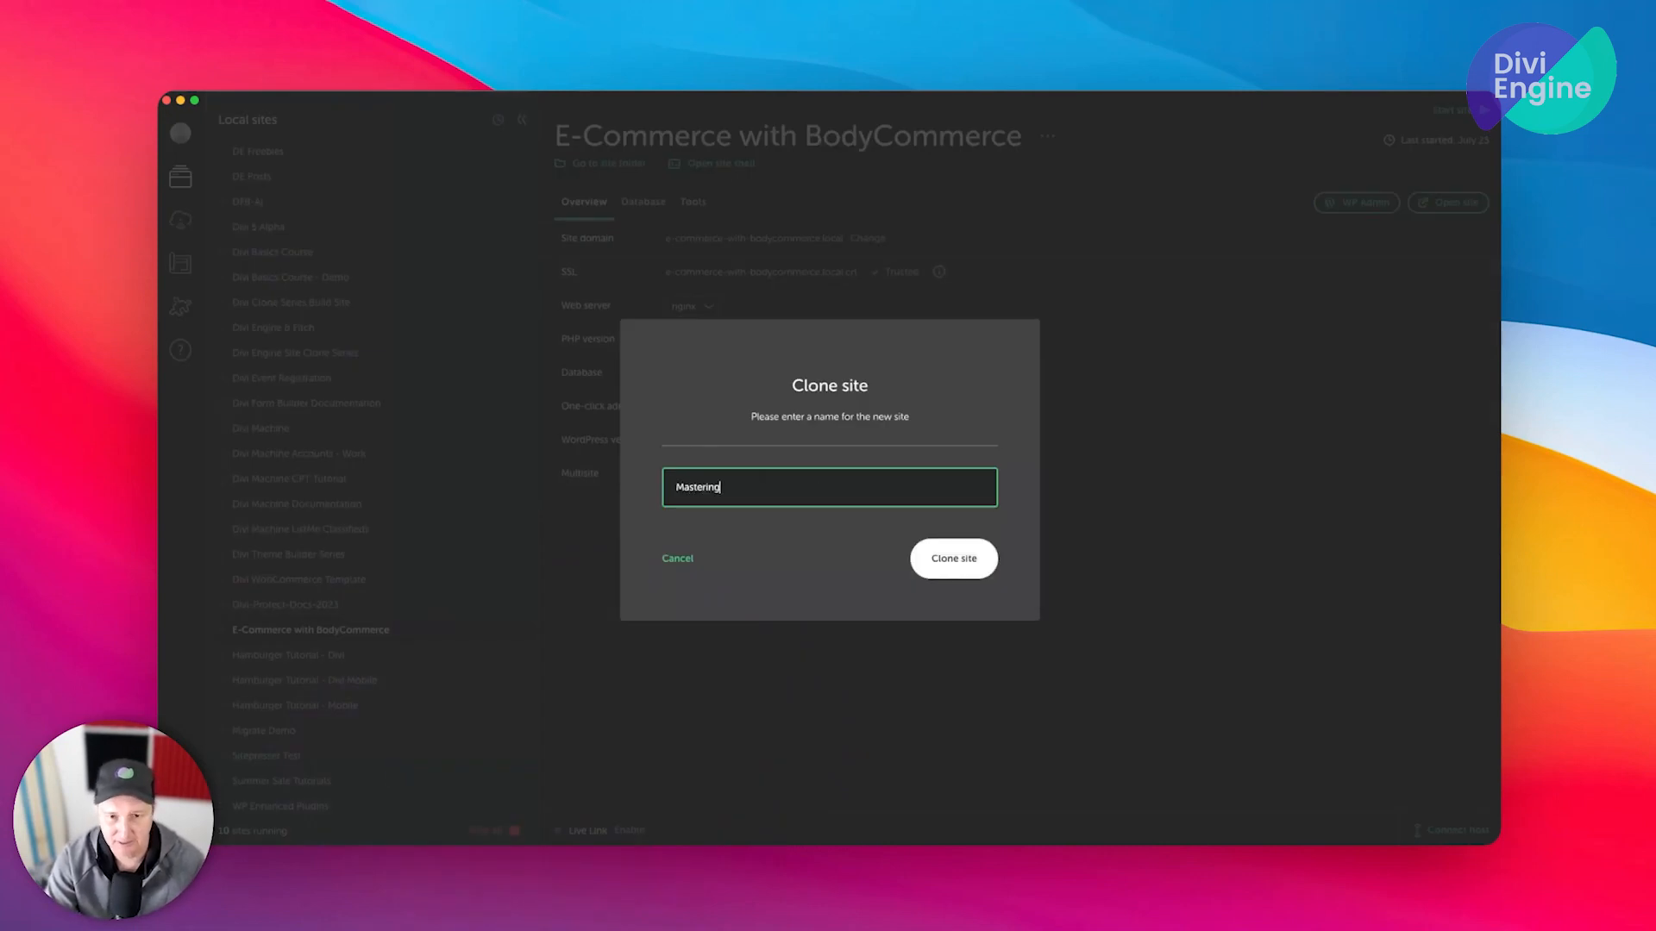
text(eCommerce with Body)
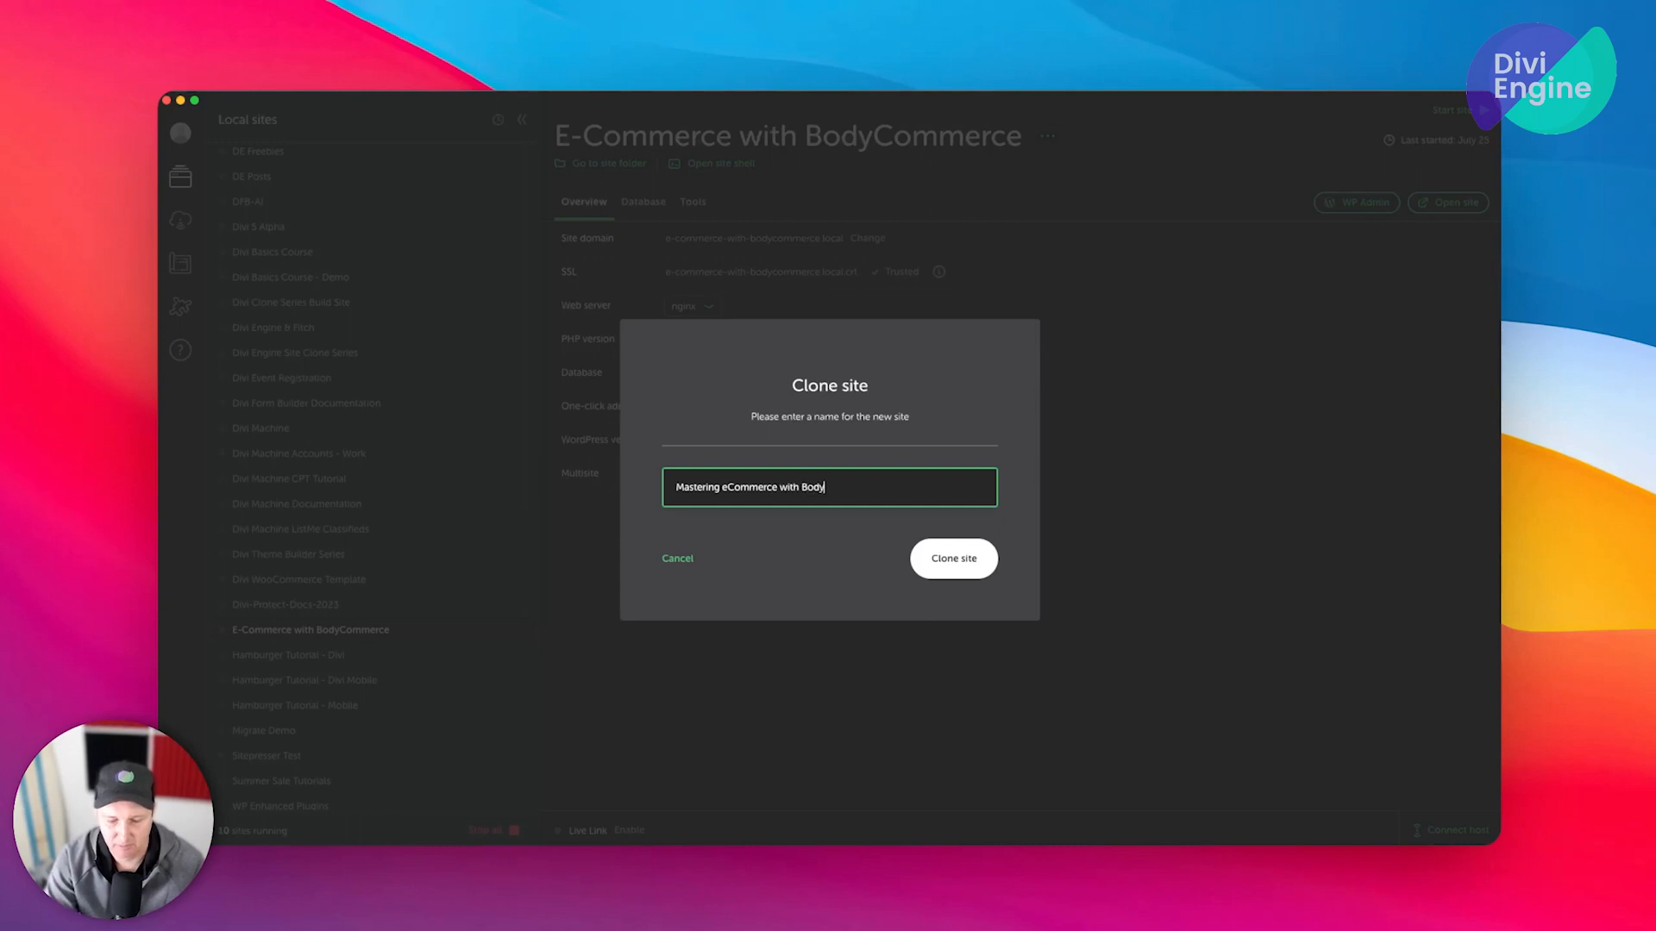
text(Commerce)
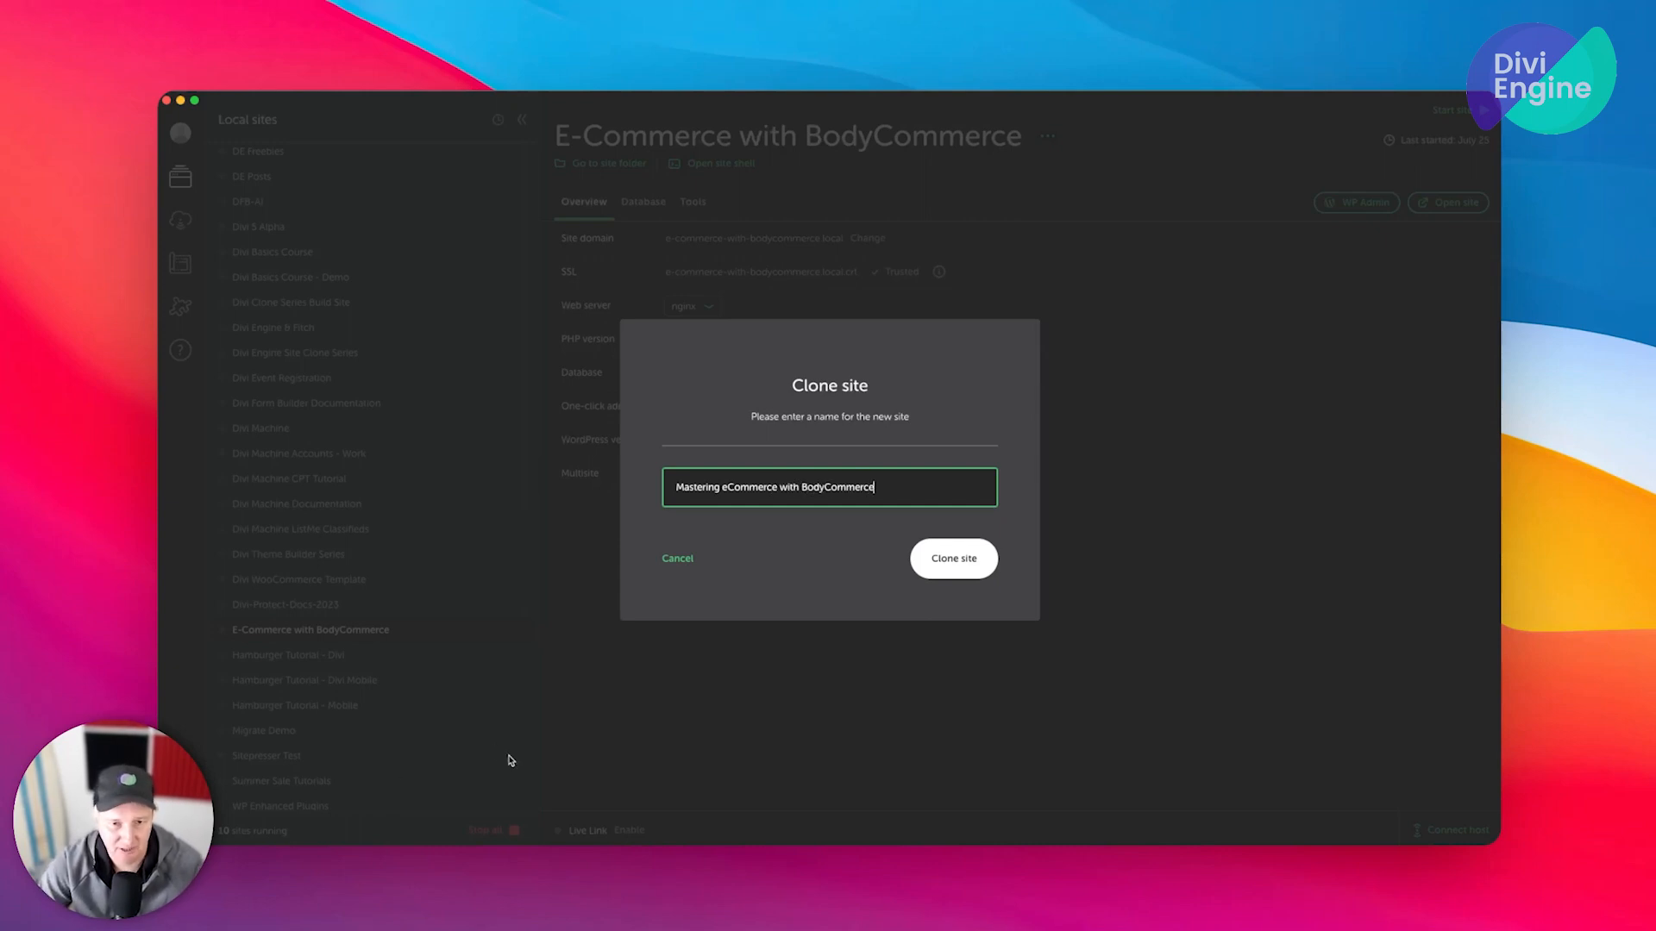
click(952, 557)
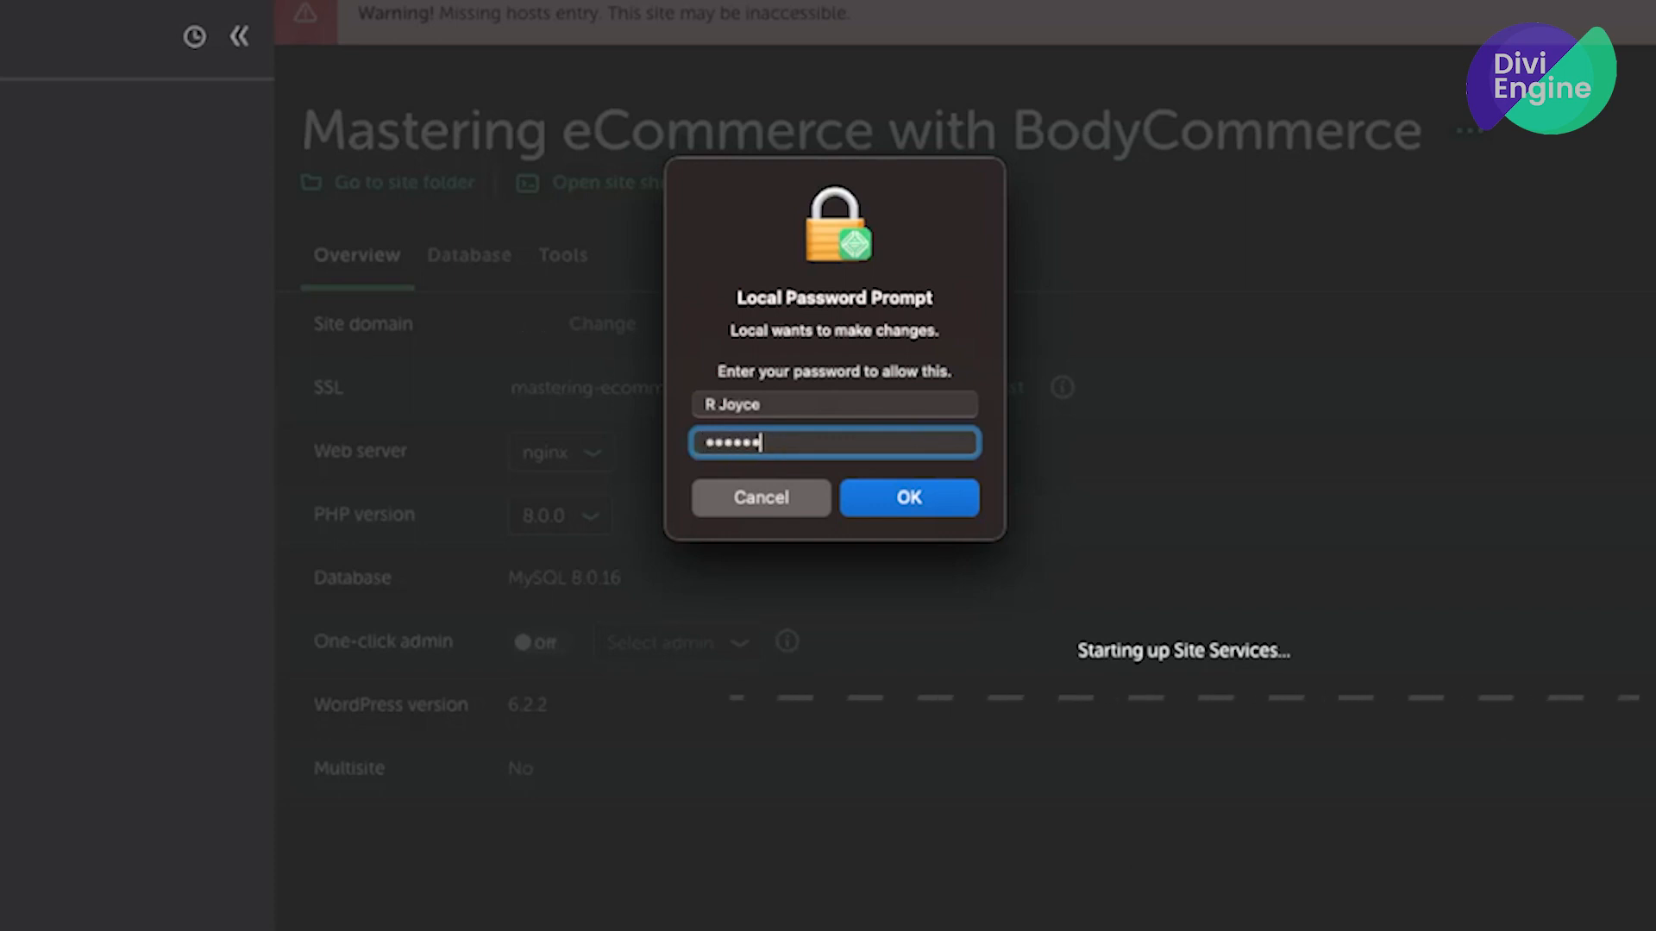
Authorise Local's system changes and fix the WordPress URL mismatch for the cloned domain
click(906, 497)
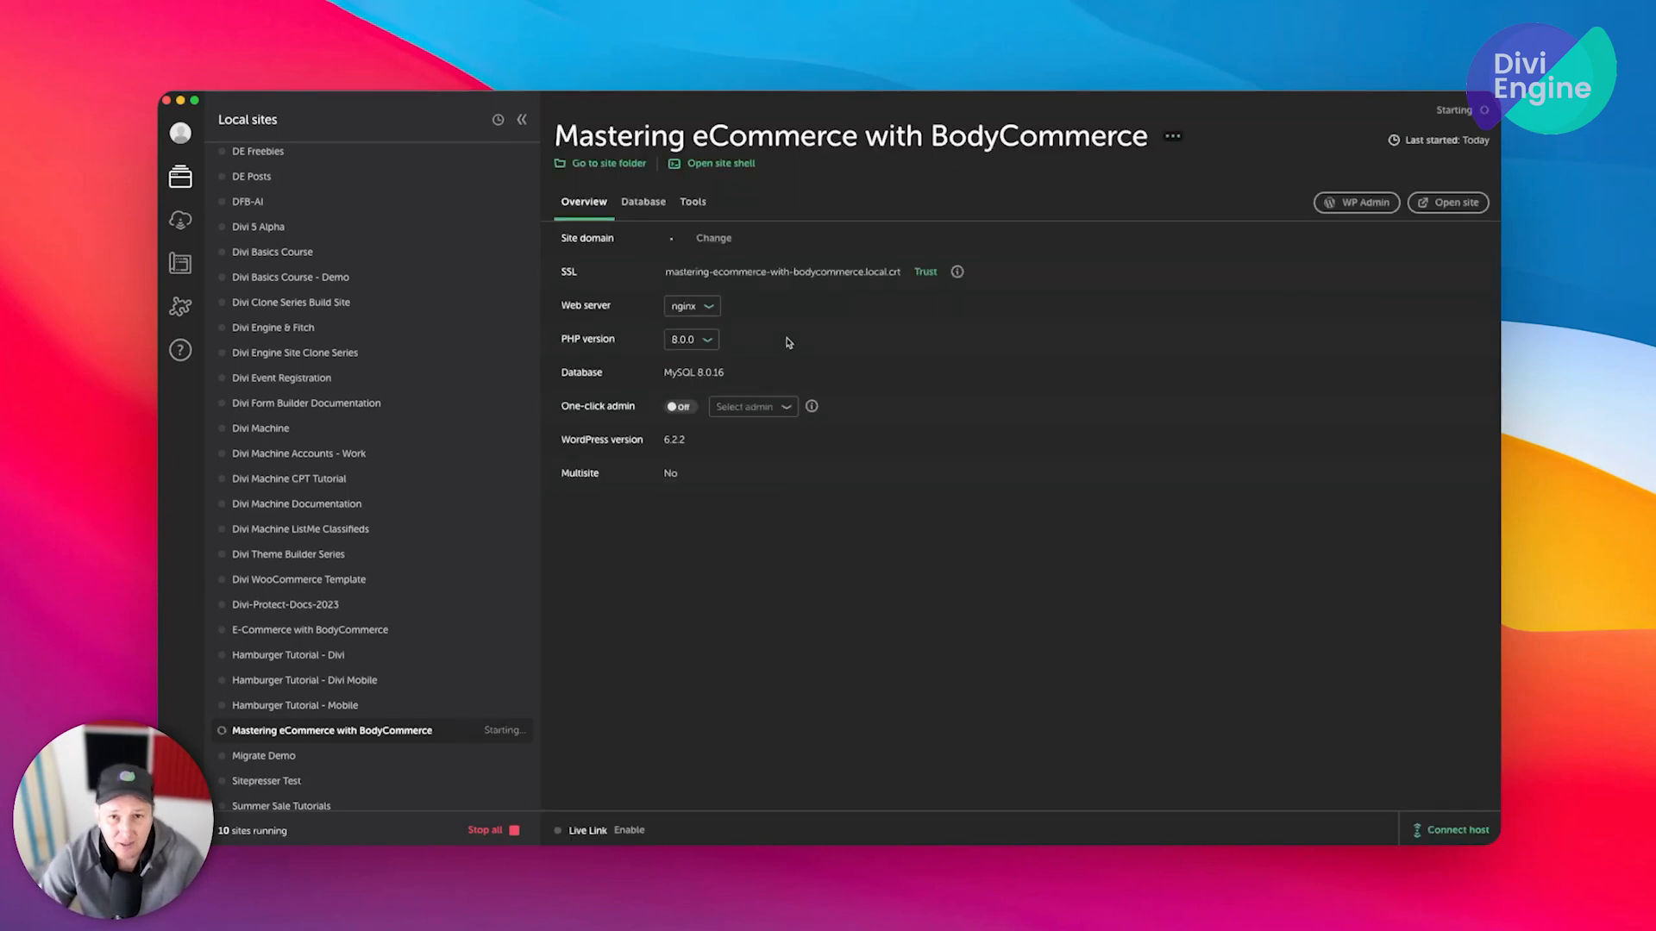
click(712, 238)
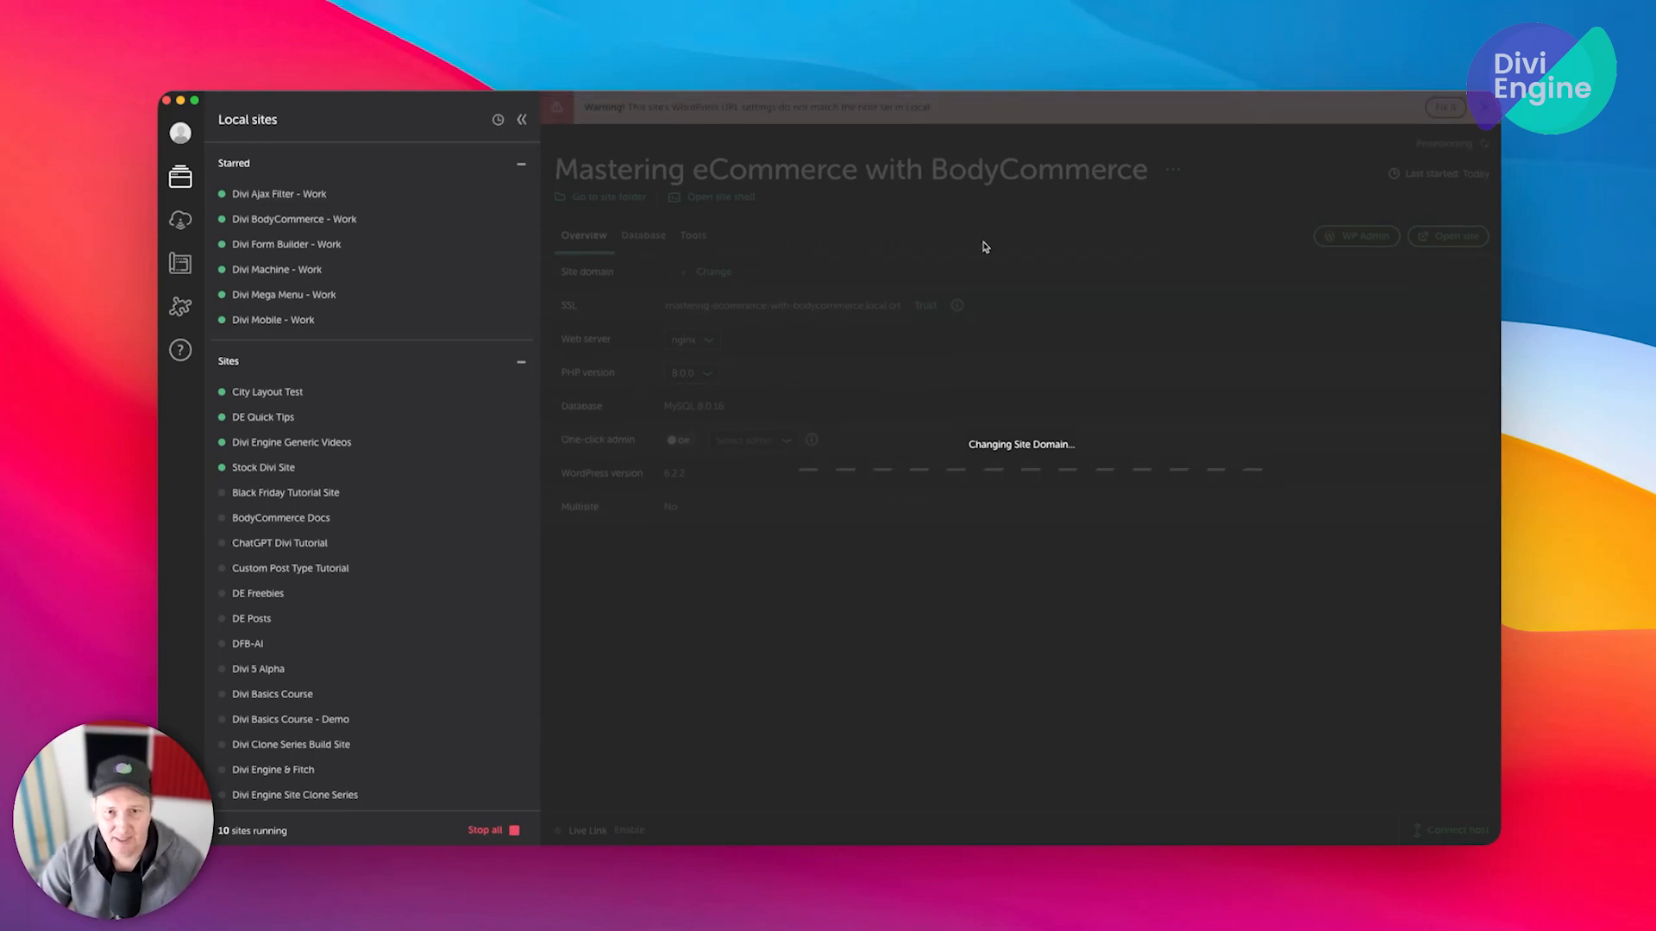
mouse_move(771, 469)
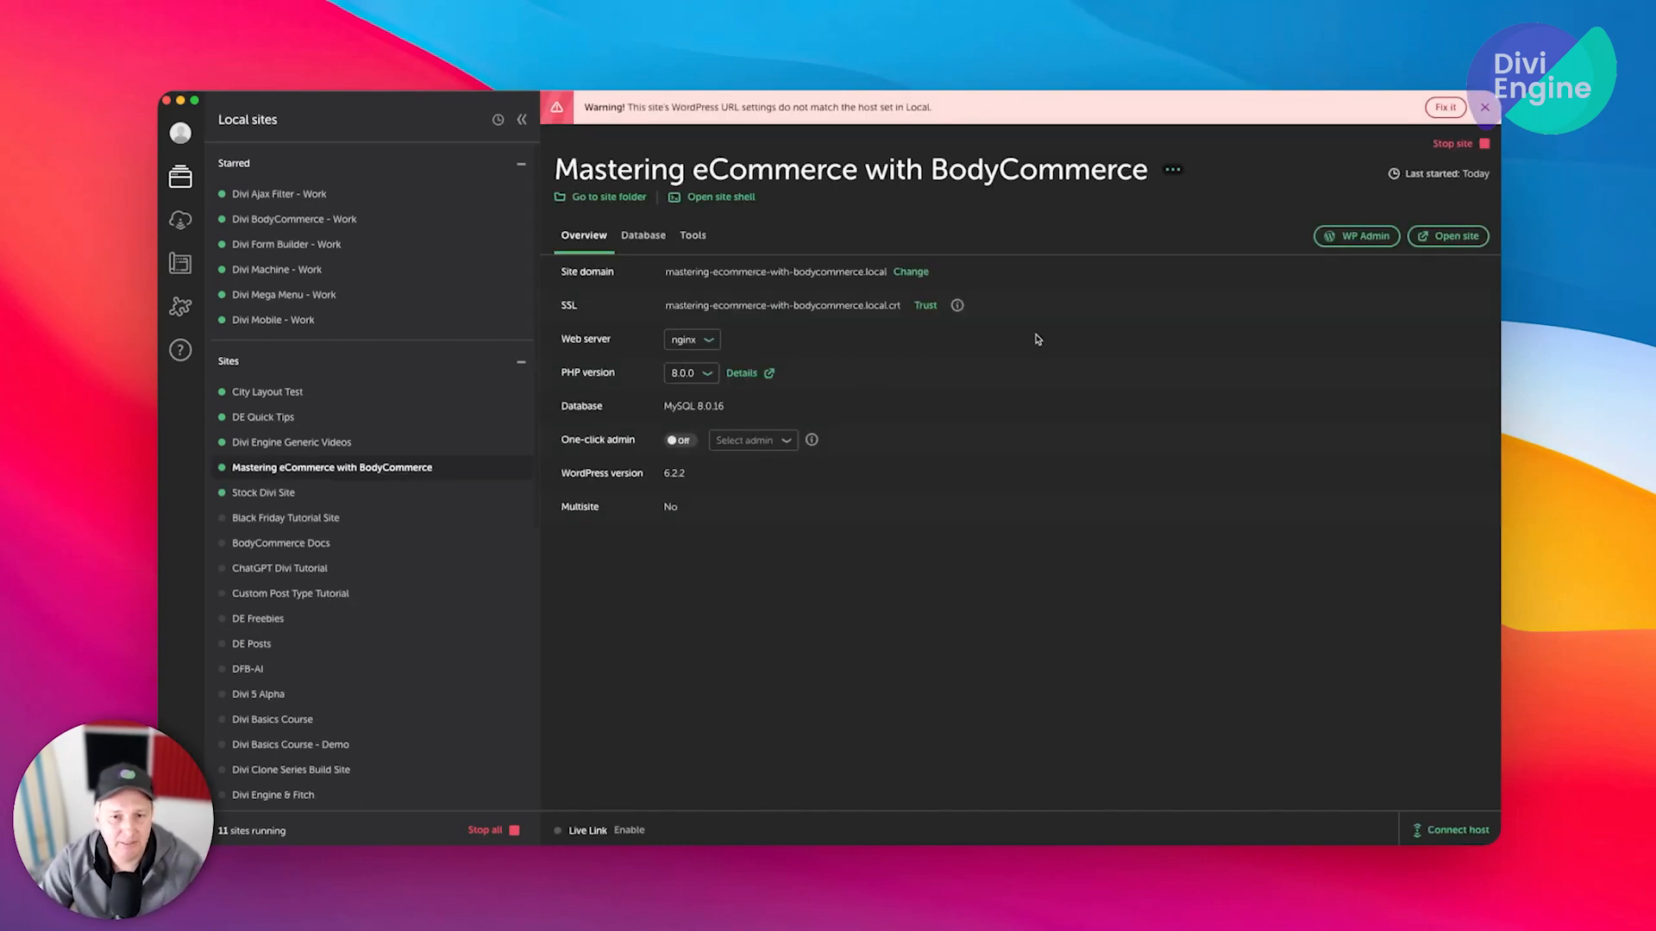
click(1485, 107)
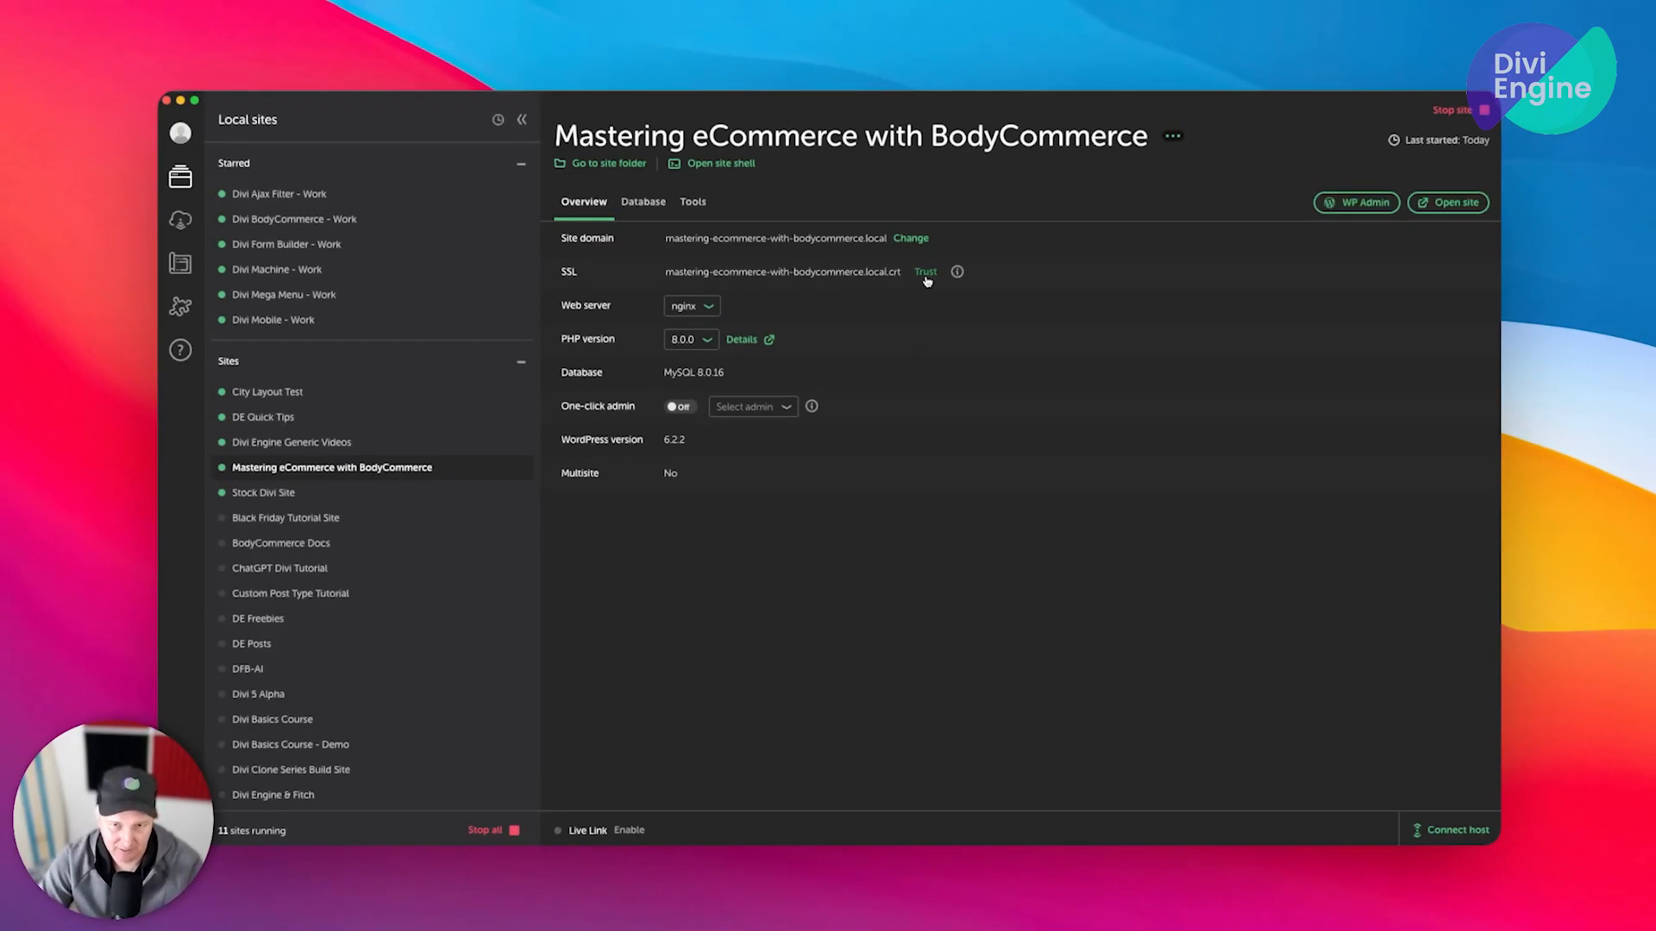
Trust the site's SSL certificate, authorising the change with the system password
click(923, 271)
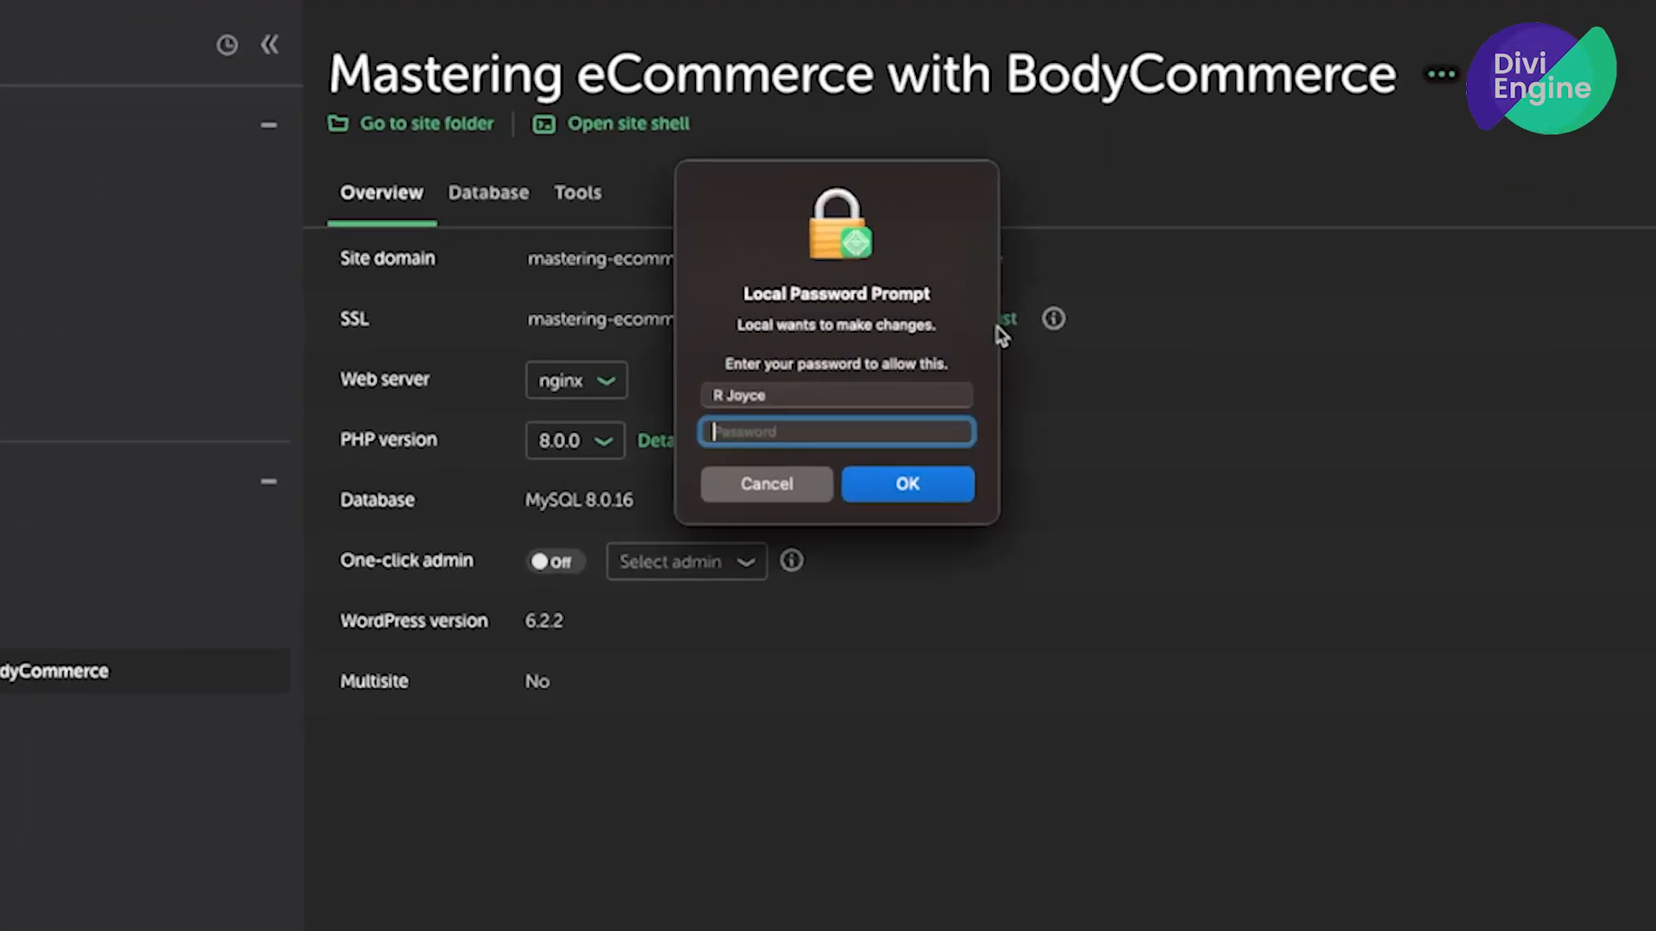
text(•••••)
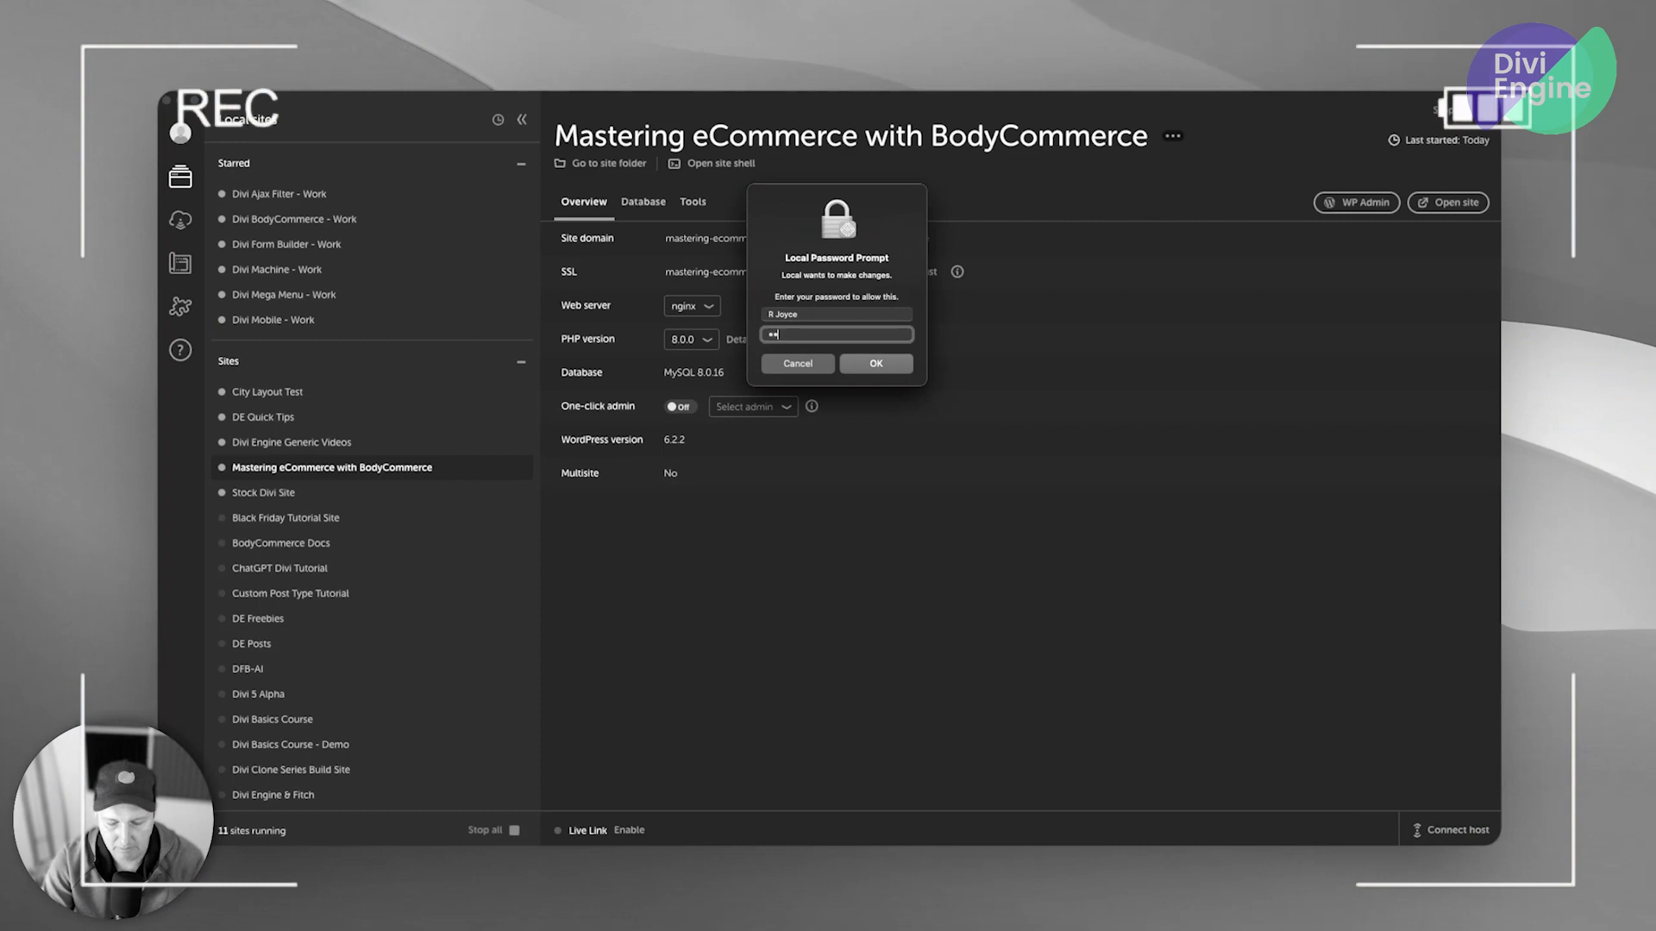
click(875, 364)
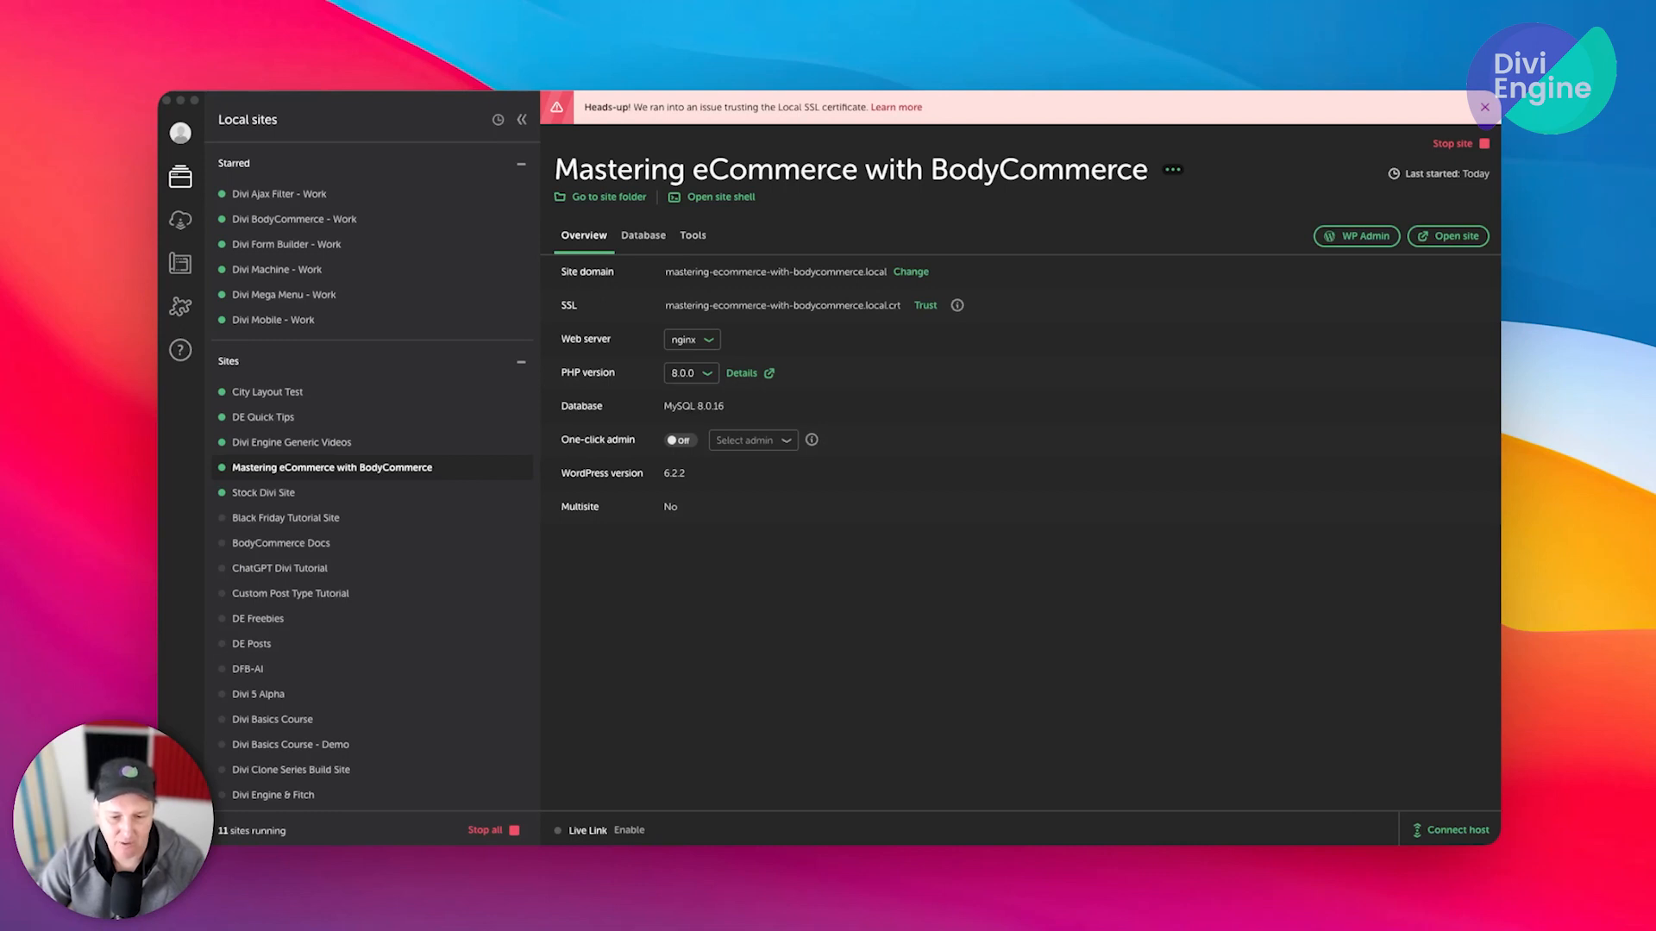
Set the certificate to Always Trust in Keychain and save the trust settings
click(955, 306)
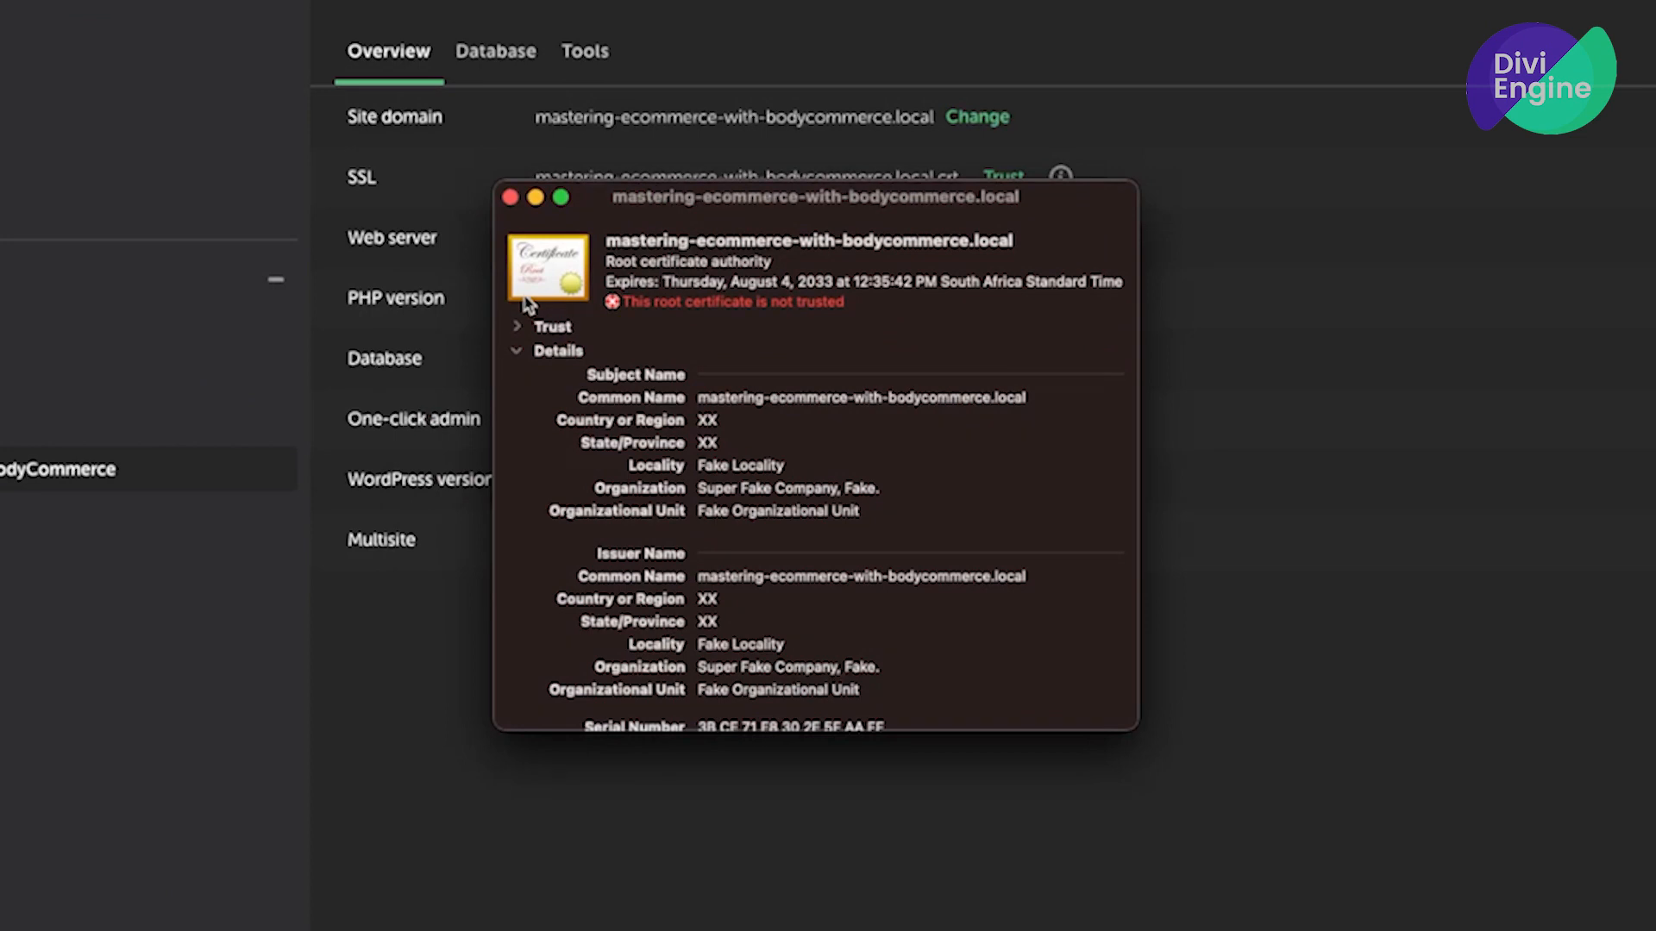
click(518, 326)
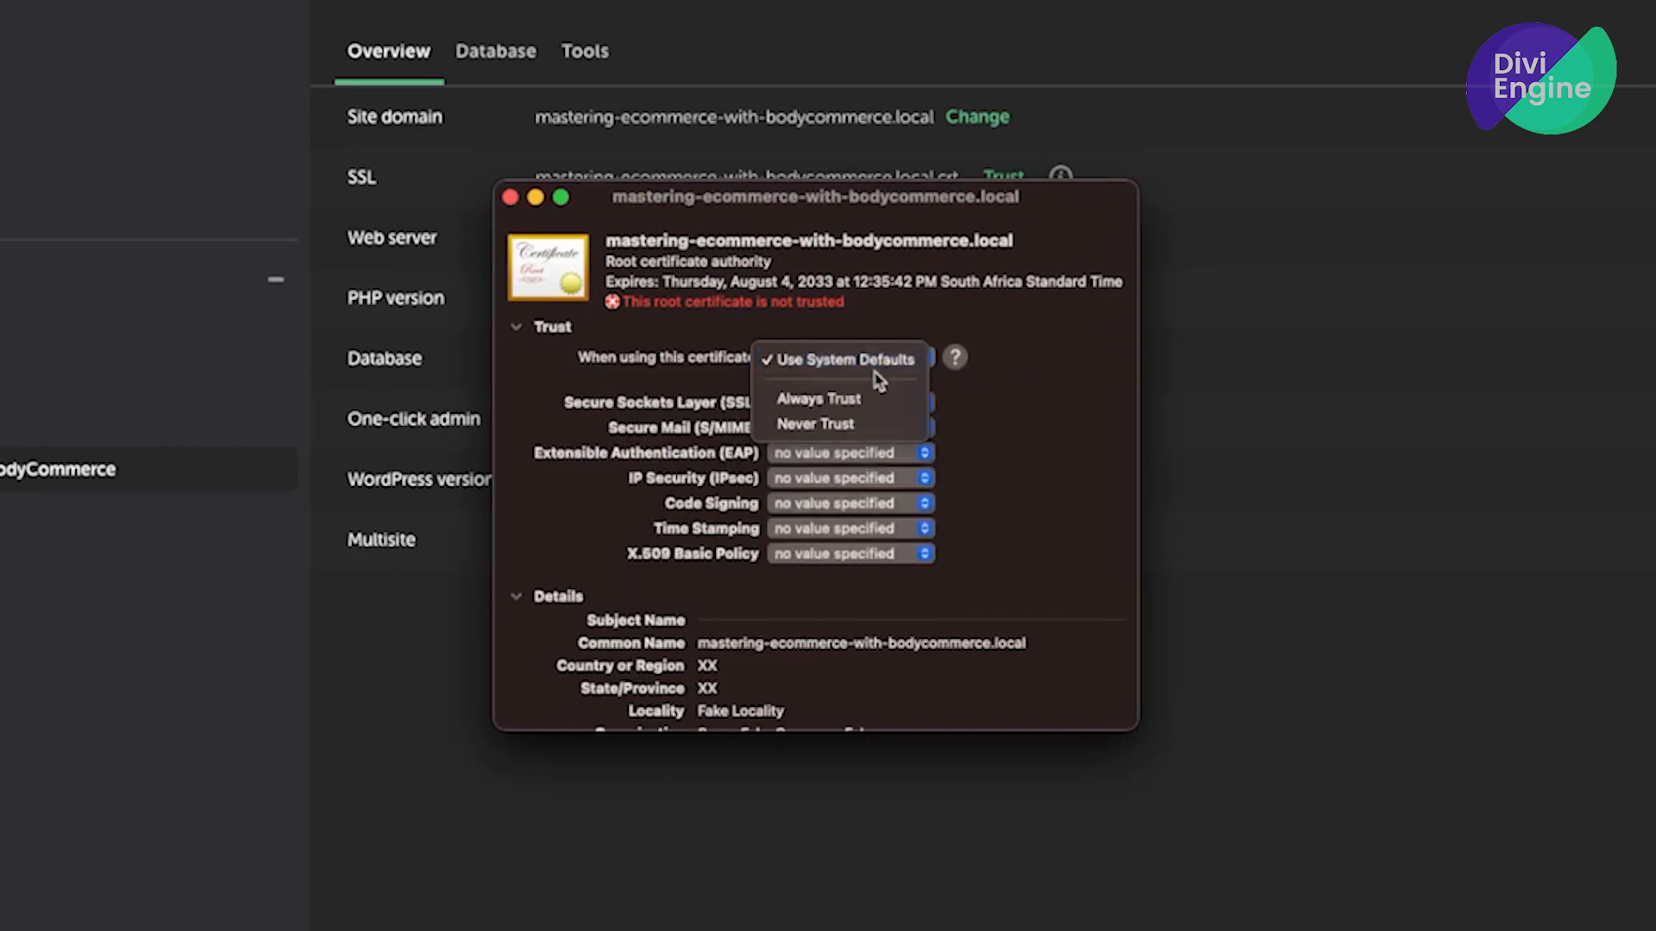
click(818, 398)
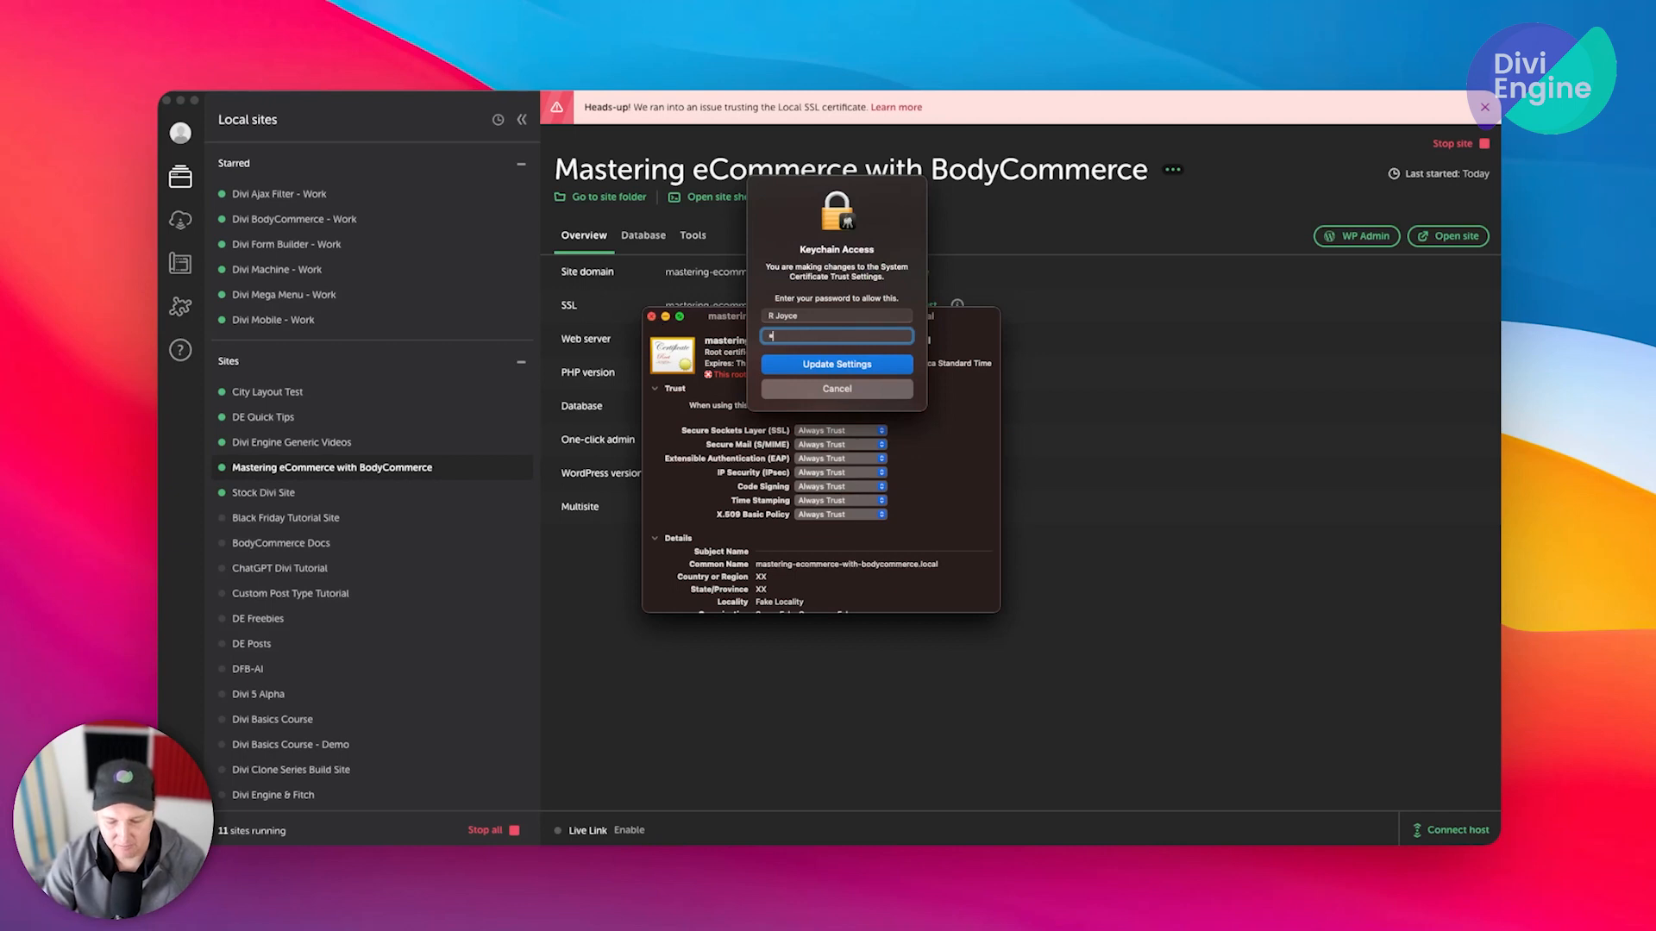
click(835, 364)
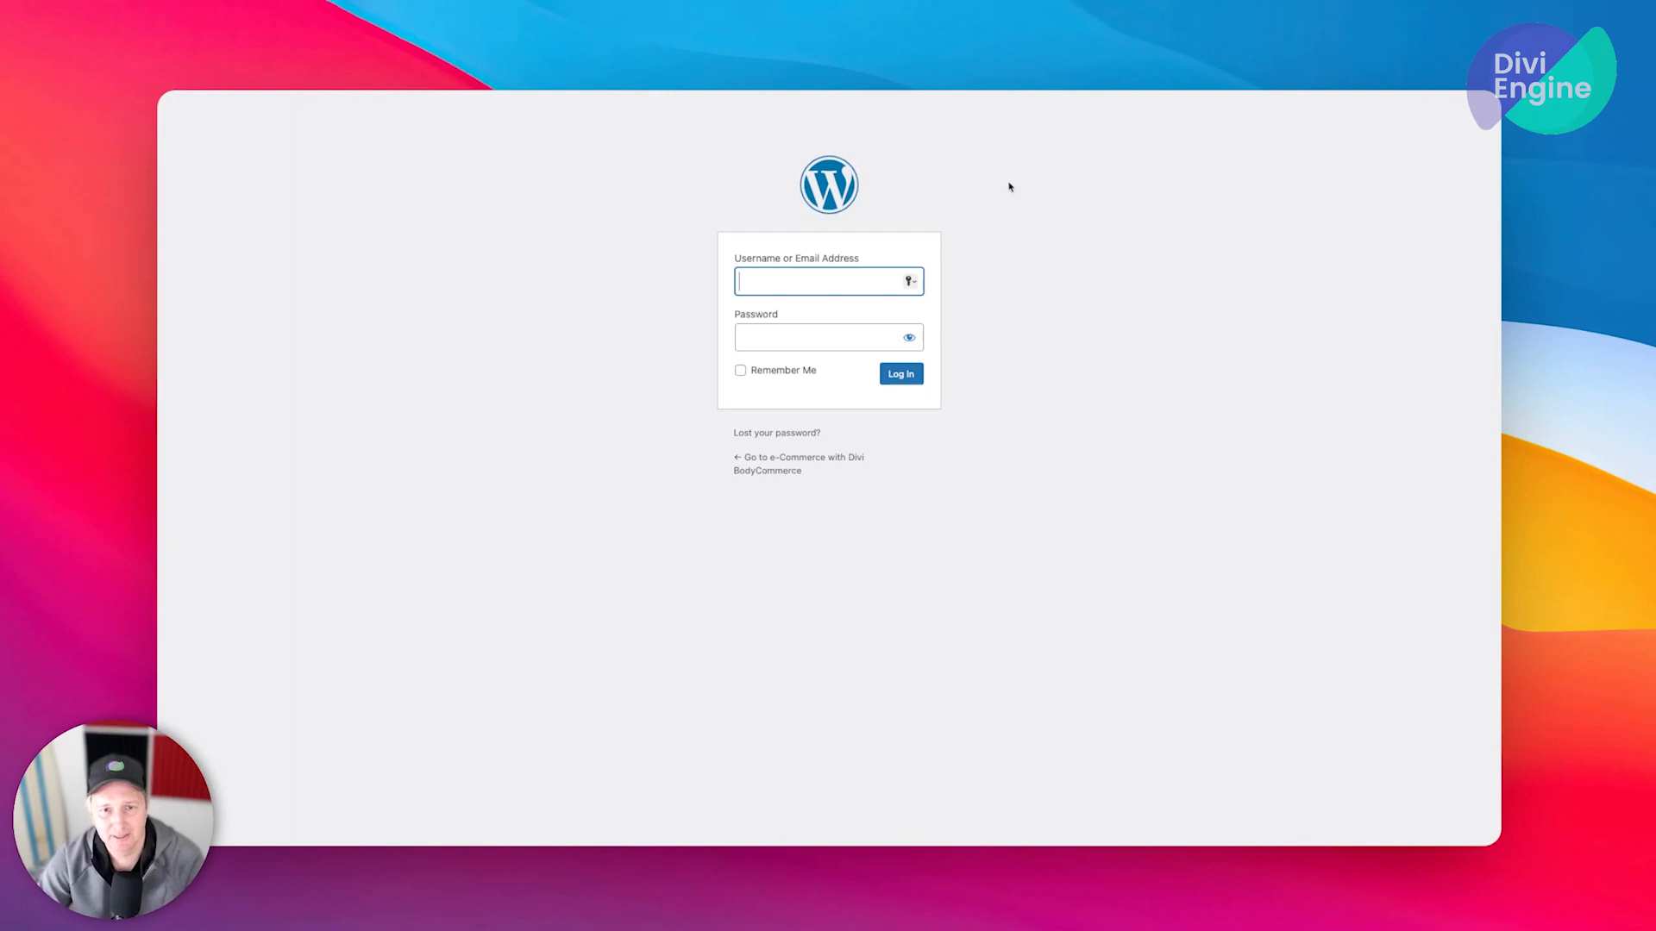
Log in to the cloned site's WordPress dashboard as user 'robey'
text(robey)
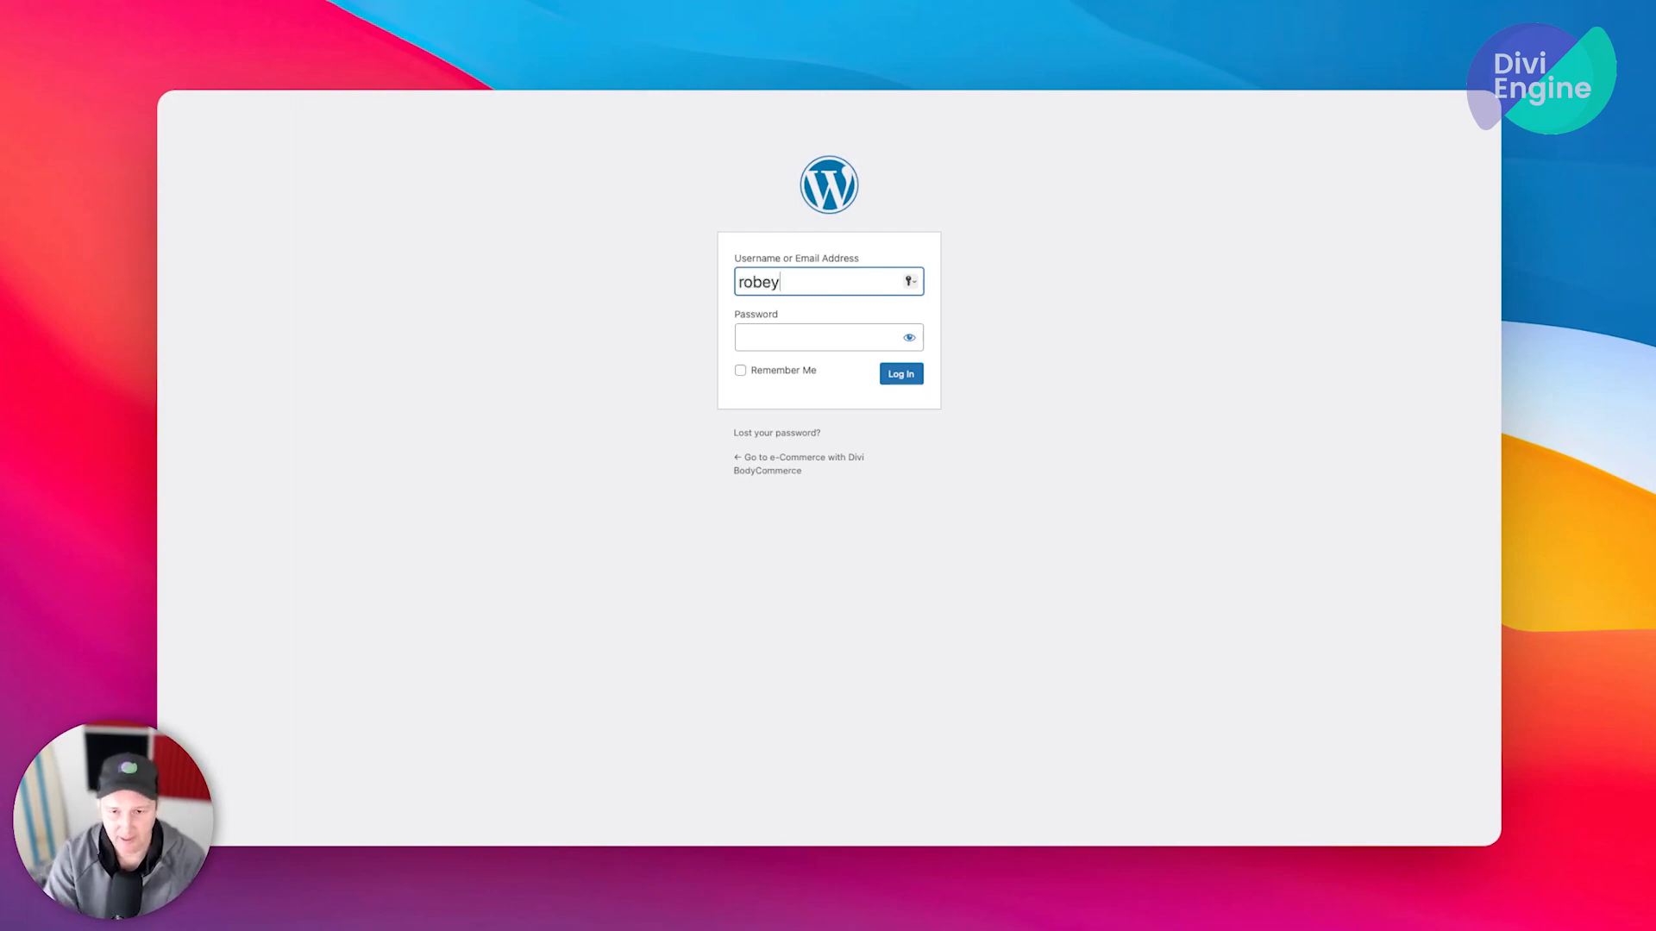
text(•••••)
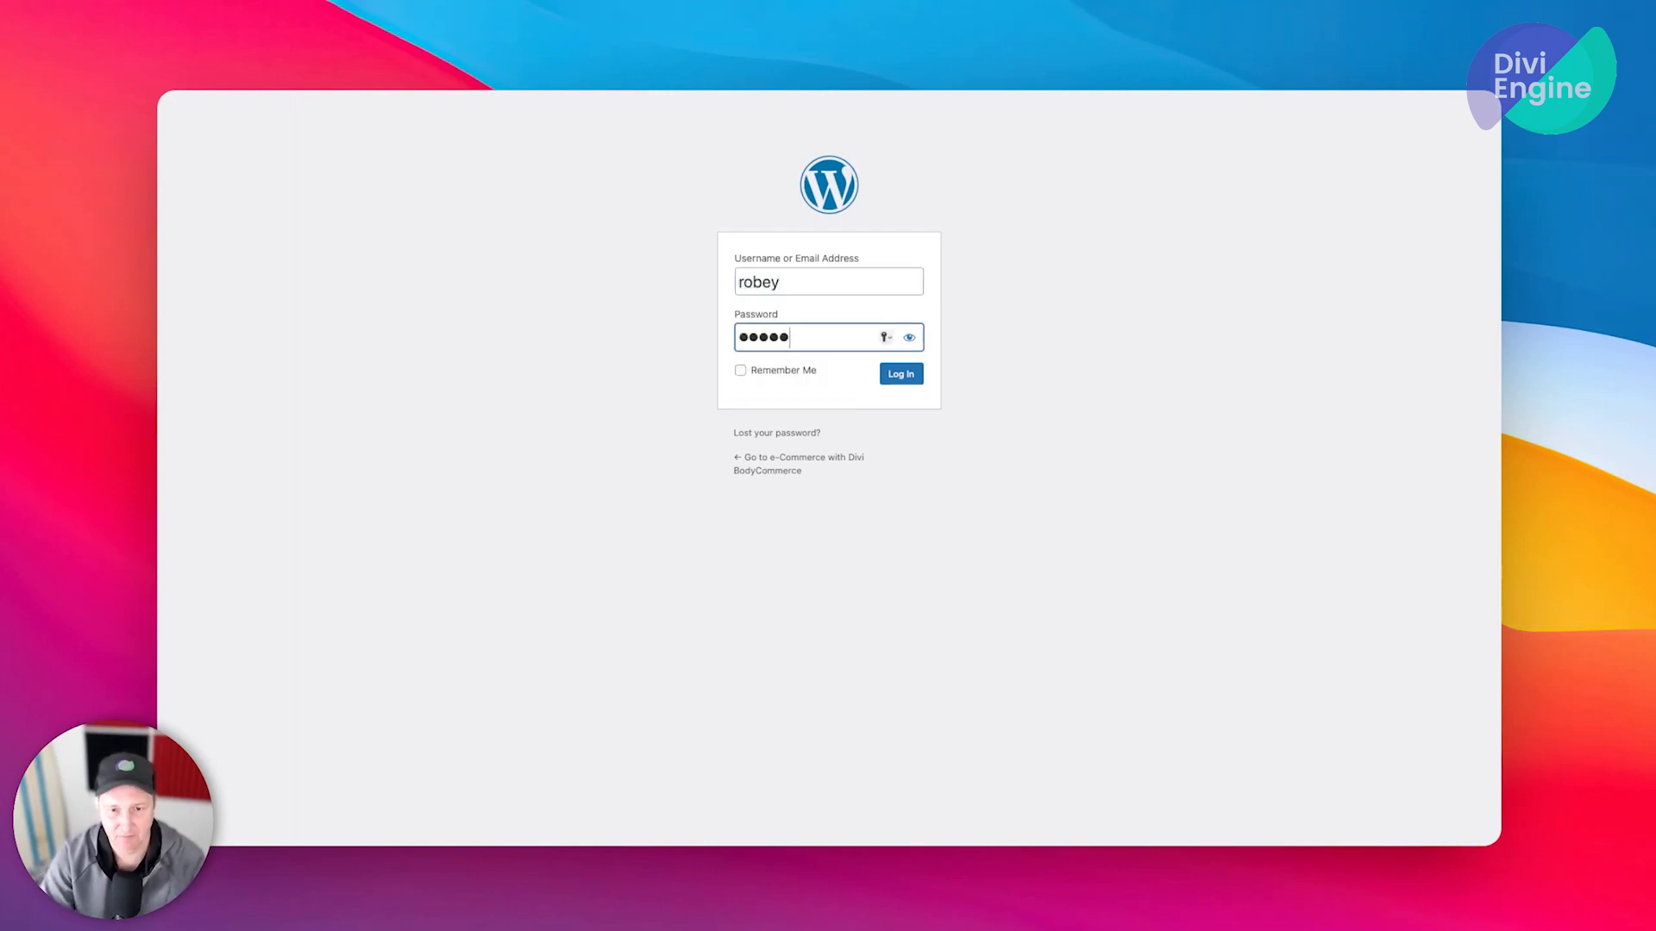
click(899, 373)
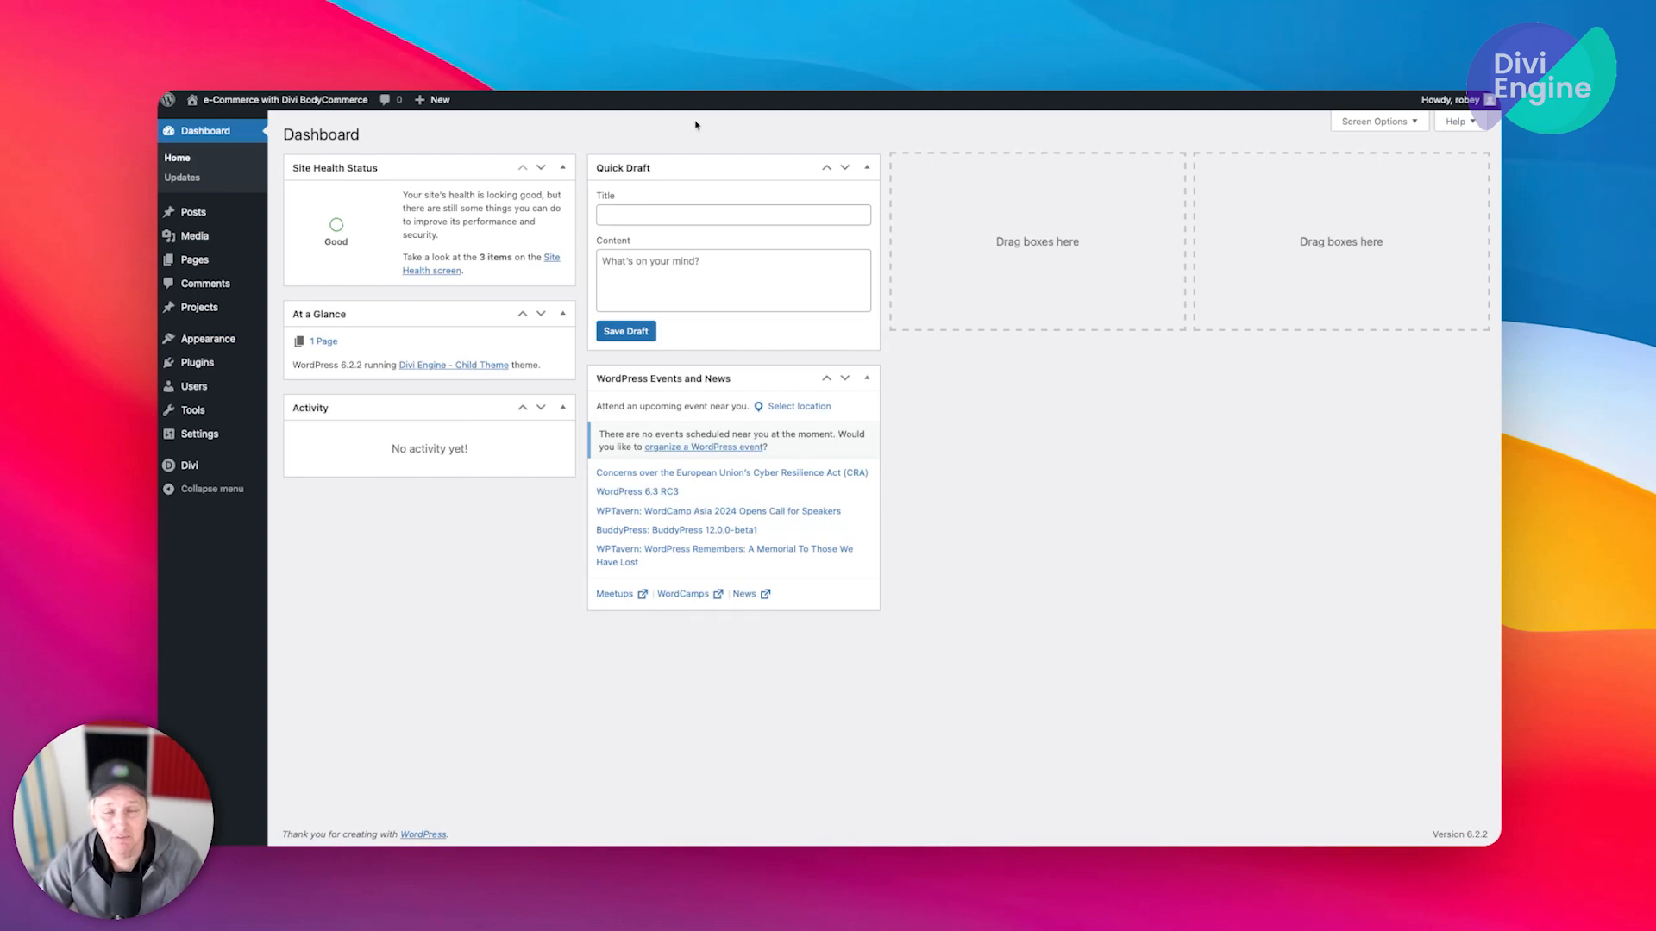
mouse_move(417, 547)
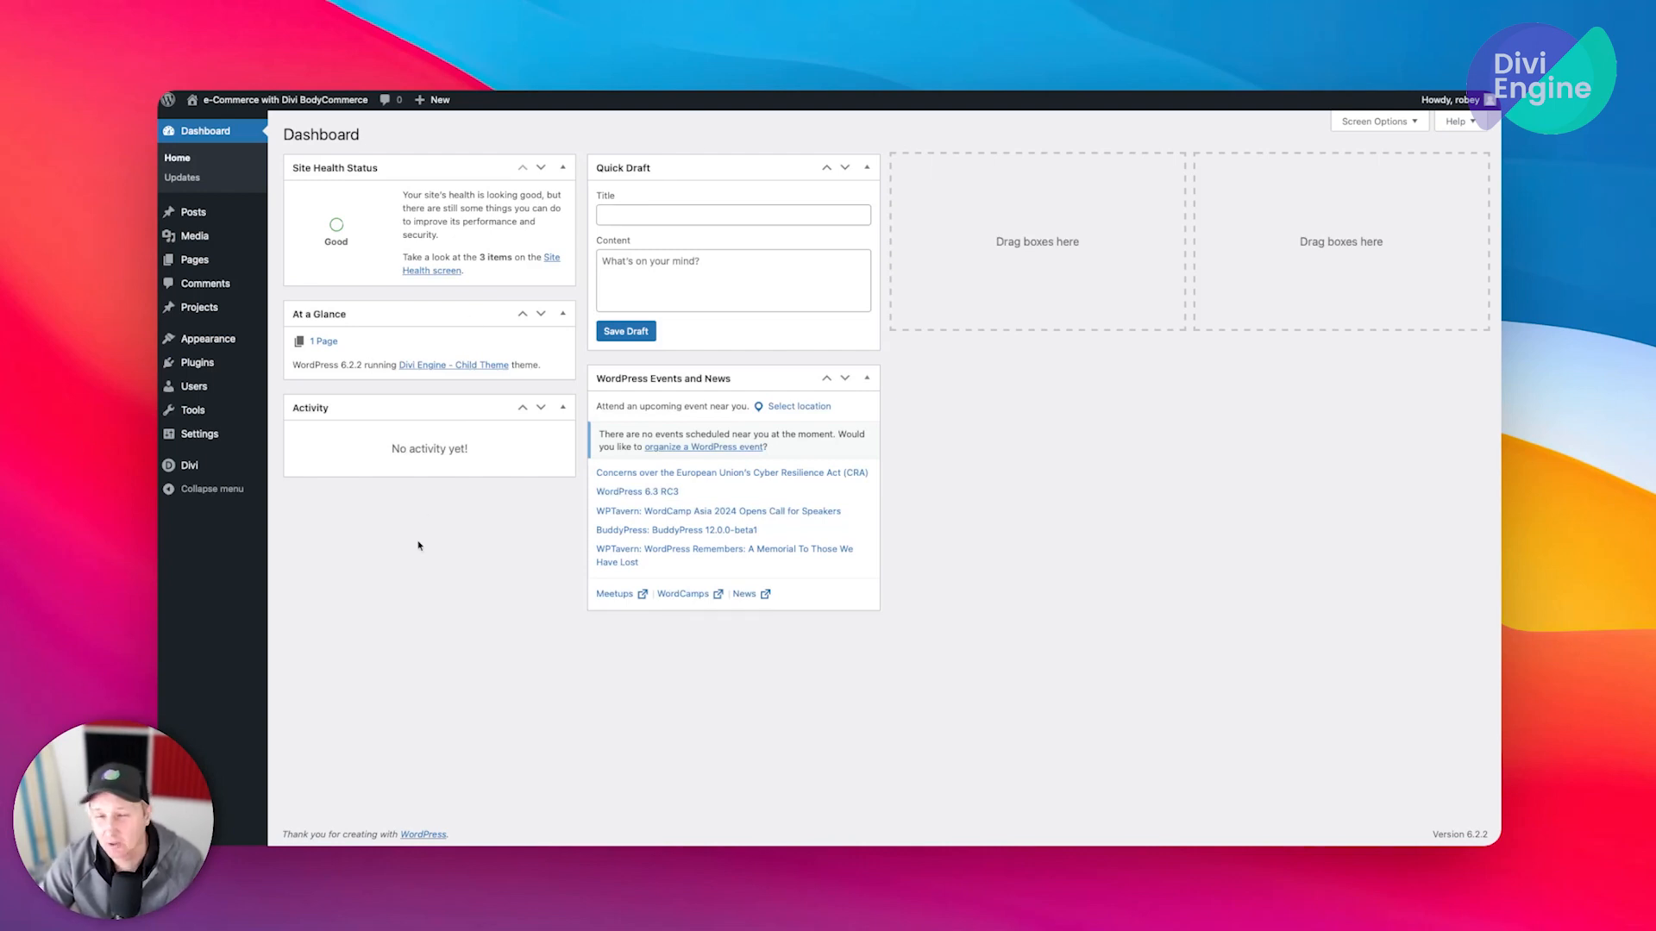